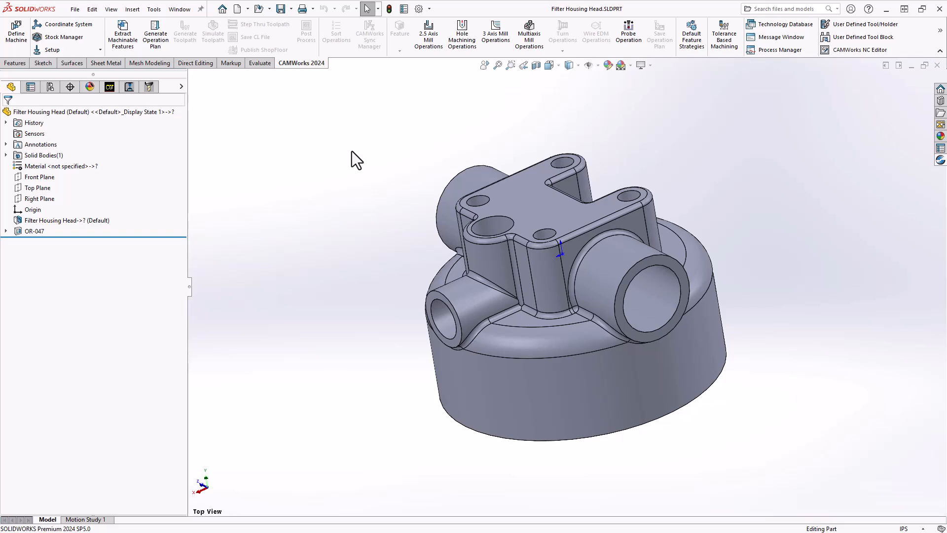
View the filter housing head from the bottom and show the CAMWorks Feature Tree.
{"action": "key", "text": "space"}
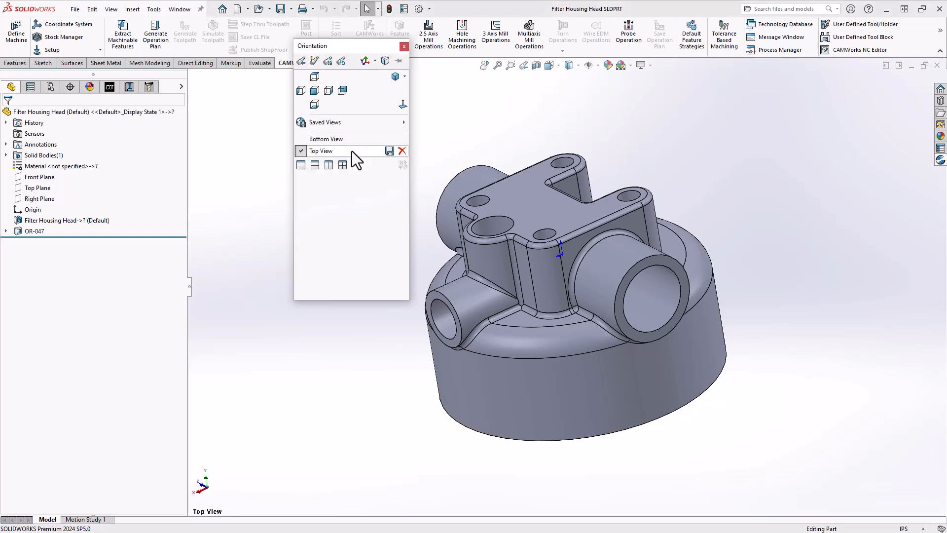
{"action": "left_click", "coordinate": [326, 138]}
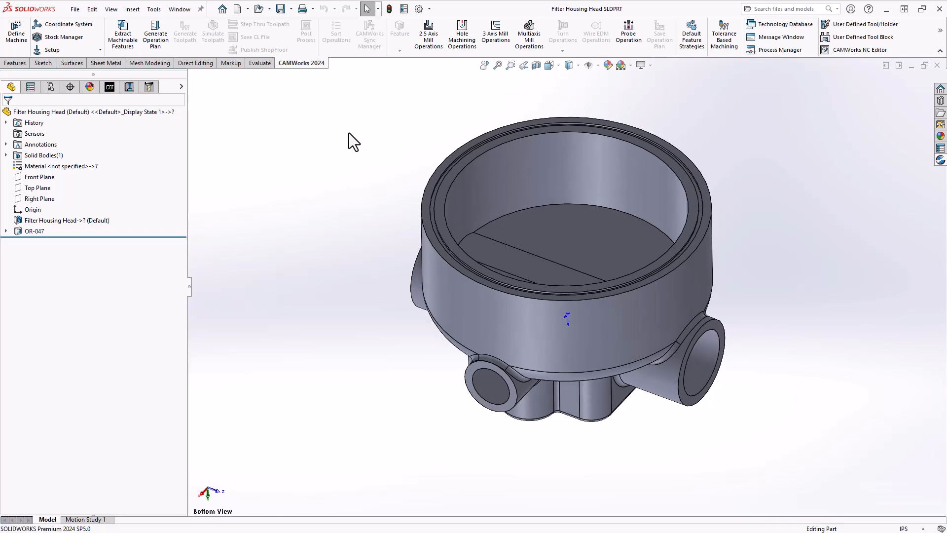
{"action": "mouse_move", "coordinate": [329, 140]}
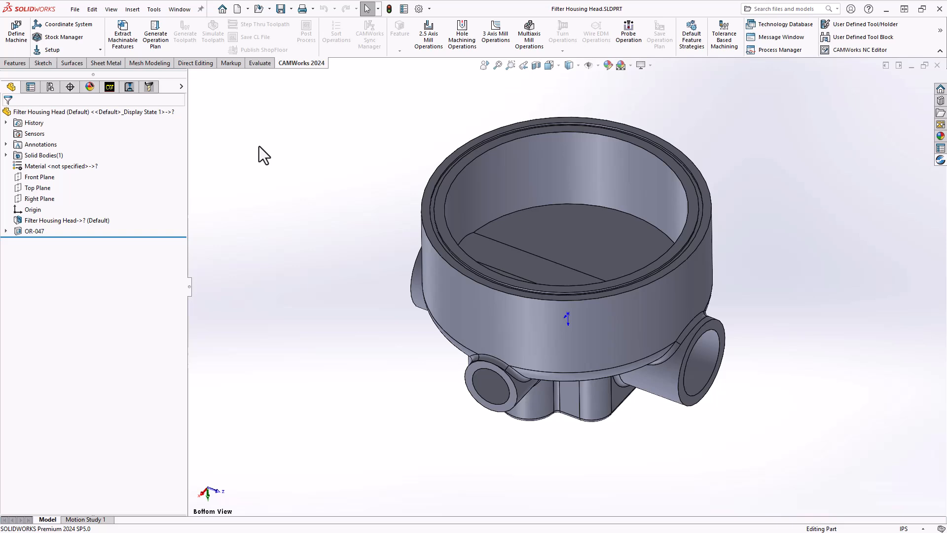
{"action": "mouse_move", "coordinate": [284, 150]}
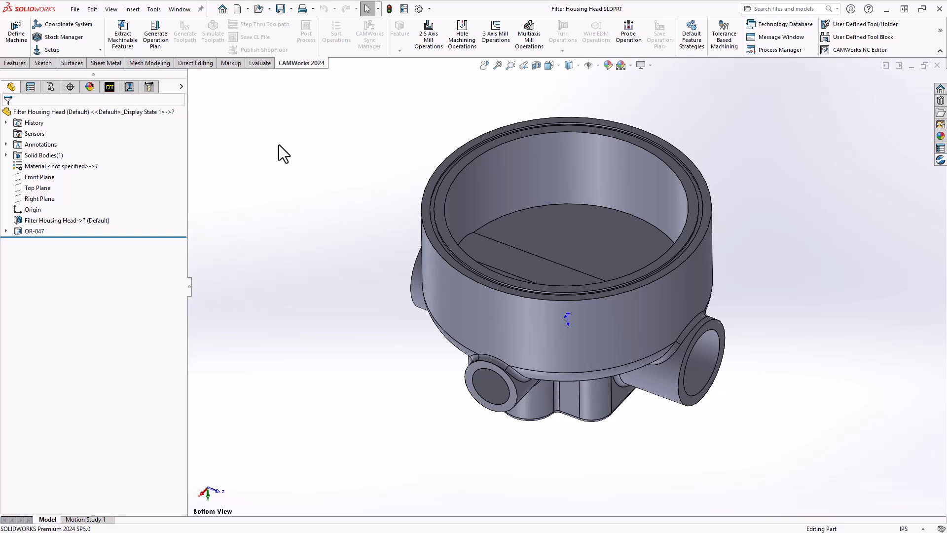
{"action": "left_click", "coordinate": [110, 86]}
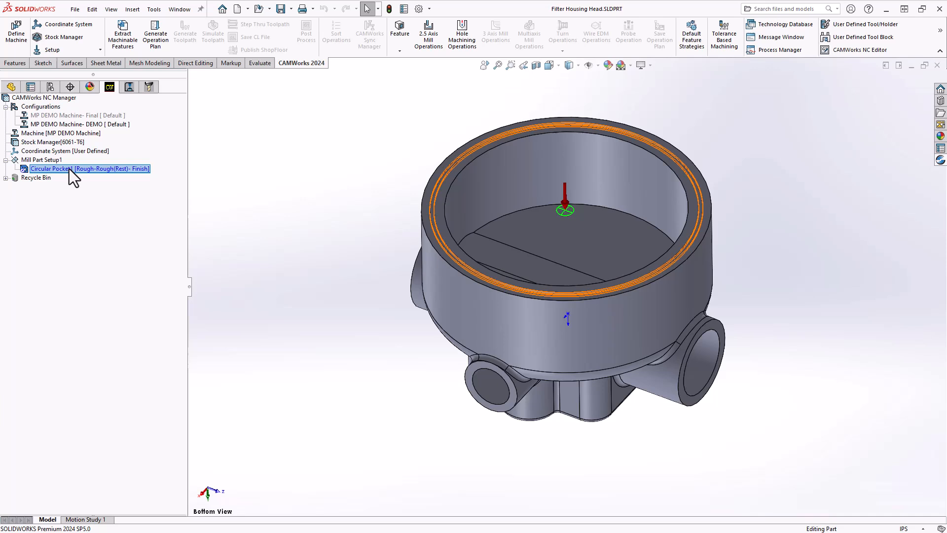
Generate an operation plan for Circular Pocket1, producing rough and contour mill operations.
{"action": "right_click", "coordinate": [57, 169]}
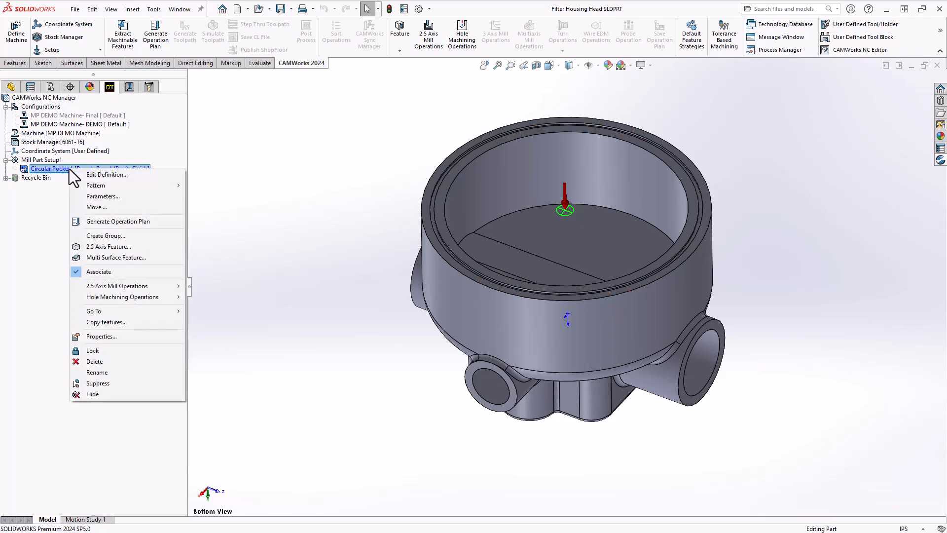
{"action": "left_click", "coordinate": [117, 221]}
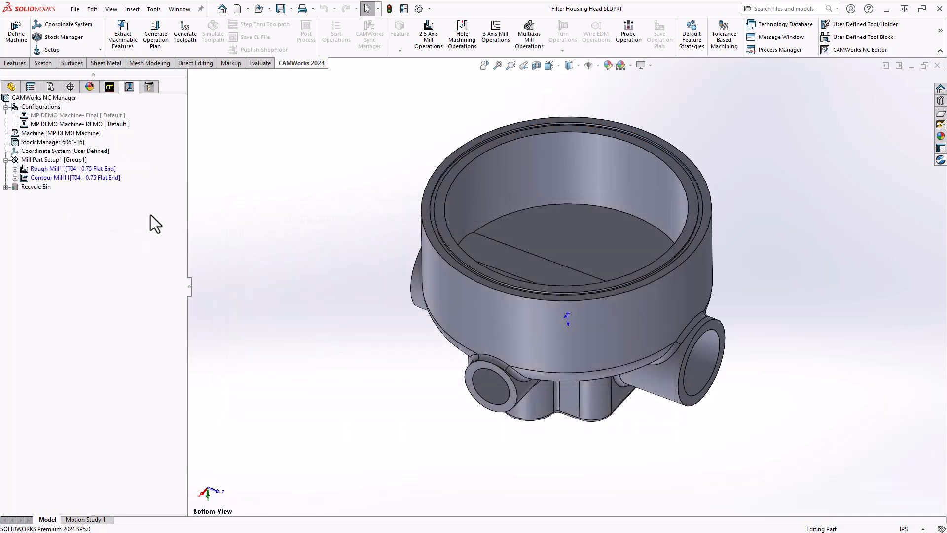
{"action": "mouse_move", "coordinate": [47, 169]}
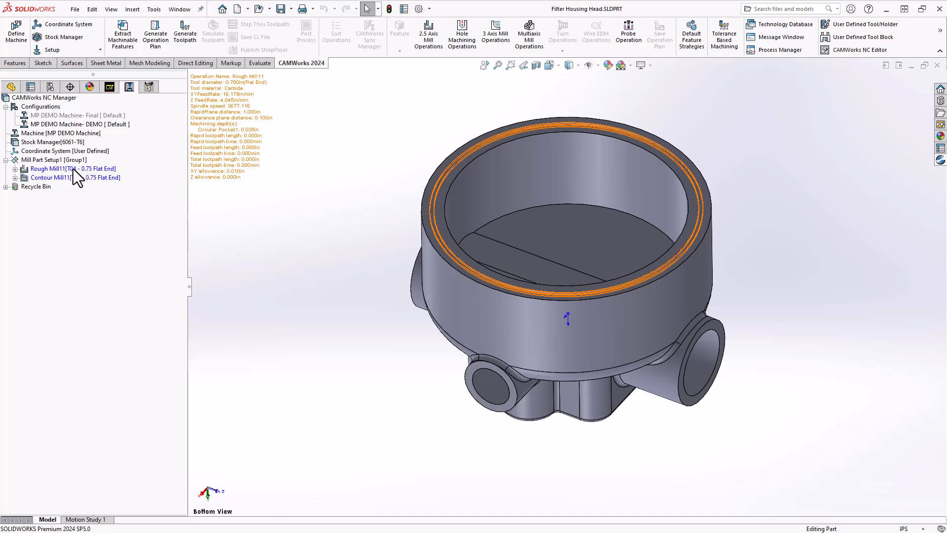
{"action": "left_click", "coordinate": [43, 97]}
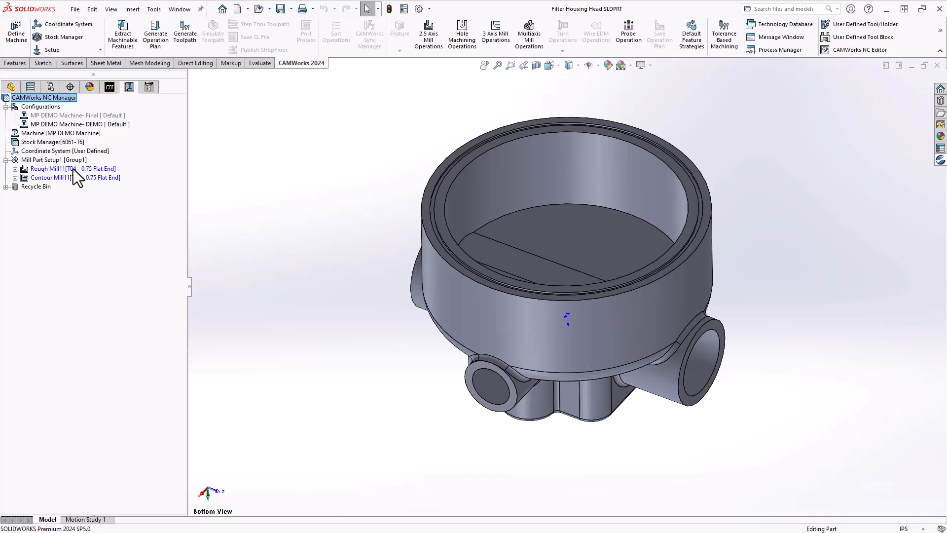
Assign the 1/16 flat end mill from the Tool Crib to Rough Mill1.
{"action": "double_click", "coordinate": [73, 169]}
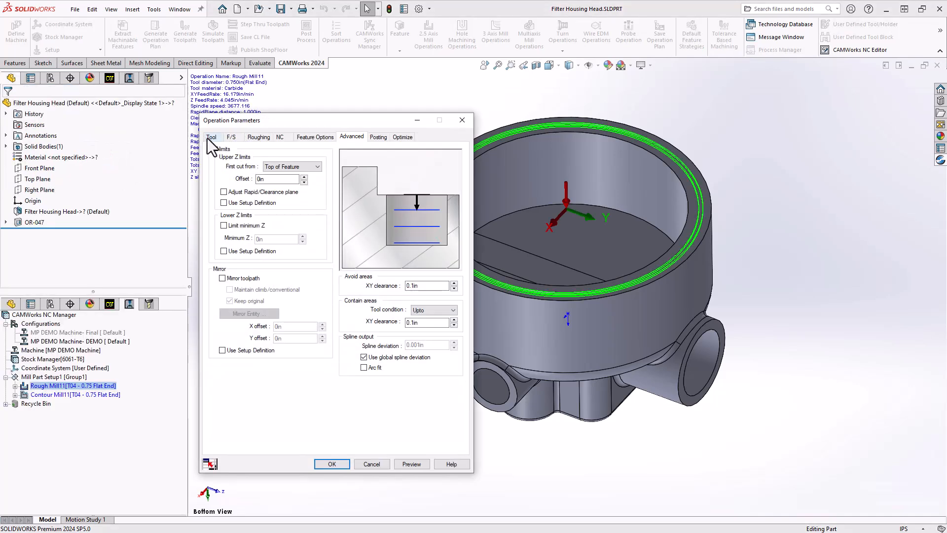
{"action": "left_click", "coordinate": [212, 137]}
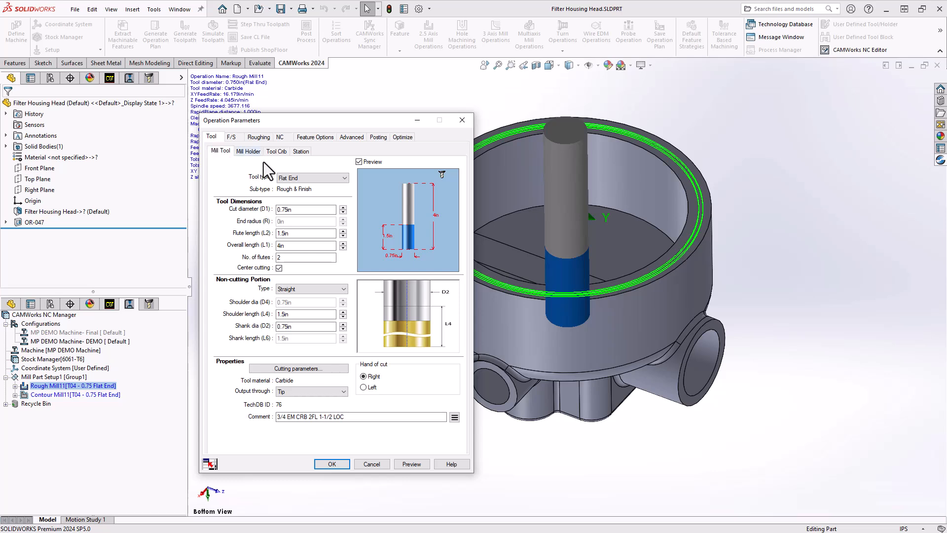
{"action": "left_click", "coordinate": [276, 150]}
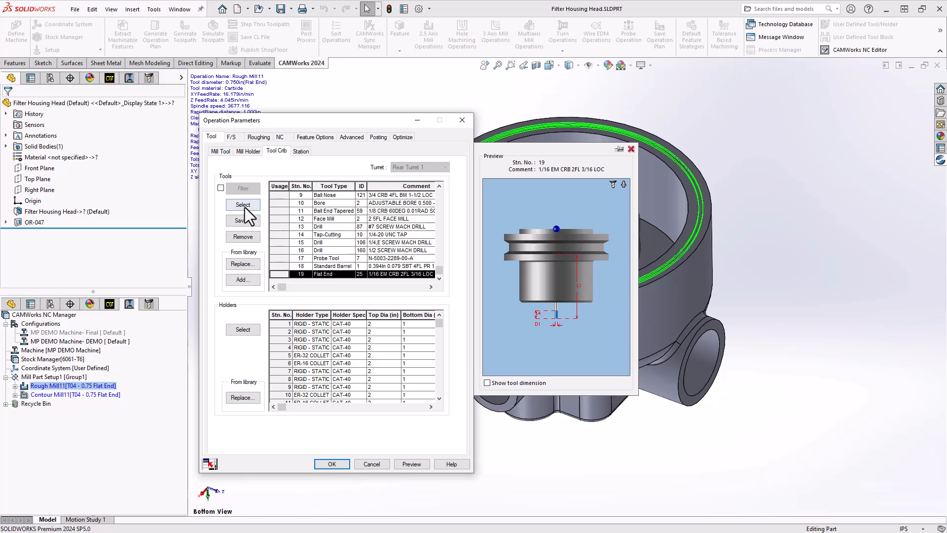
{"action": "left_click", "coordinate": [221, 150]}
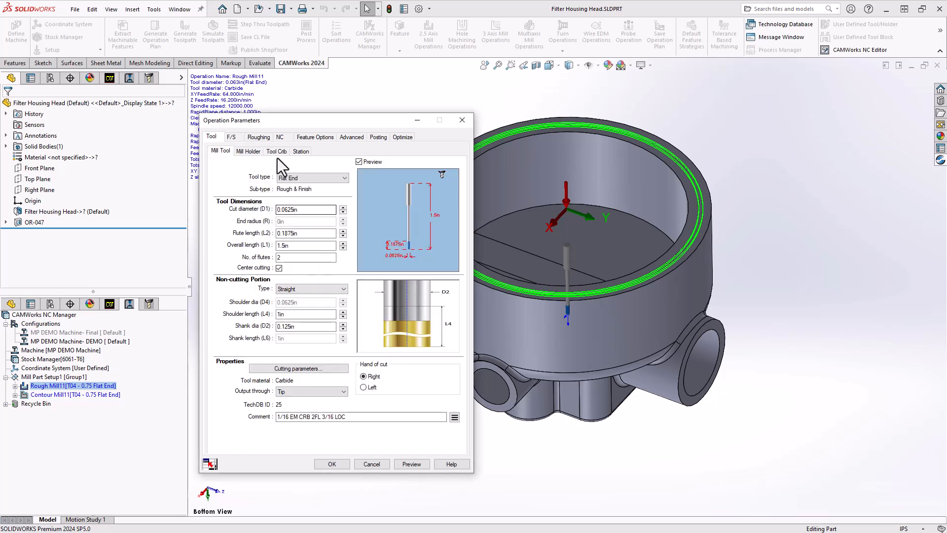
Set Rough Mill1's side allowance to 0 and preview the roughing toolpath.
{"action": "left_click", "coordinate": [258, 137]}
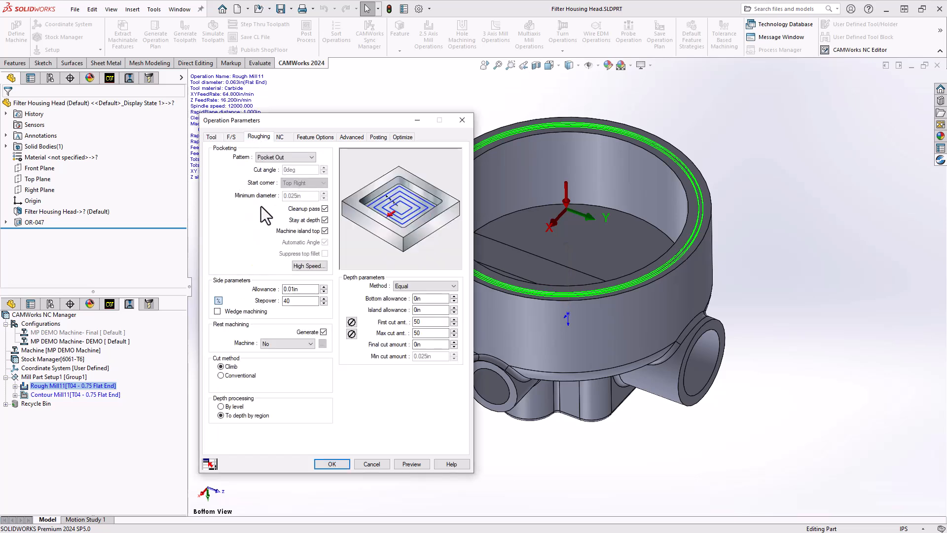
{"action": "left_click", "coordinate": [325, 231]}
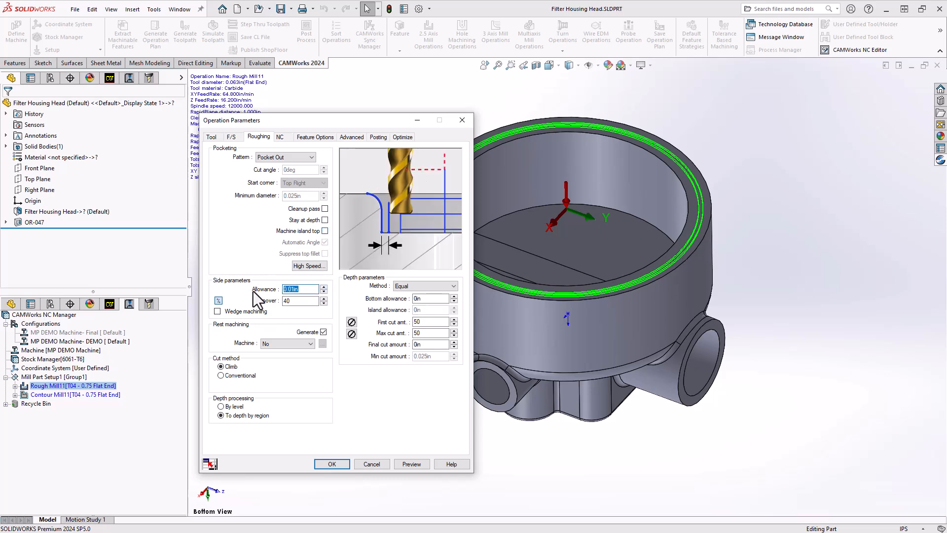
{"action": "type", "text": "0"}
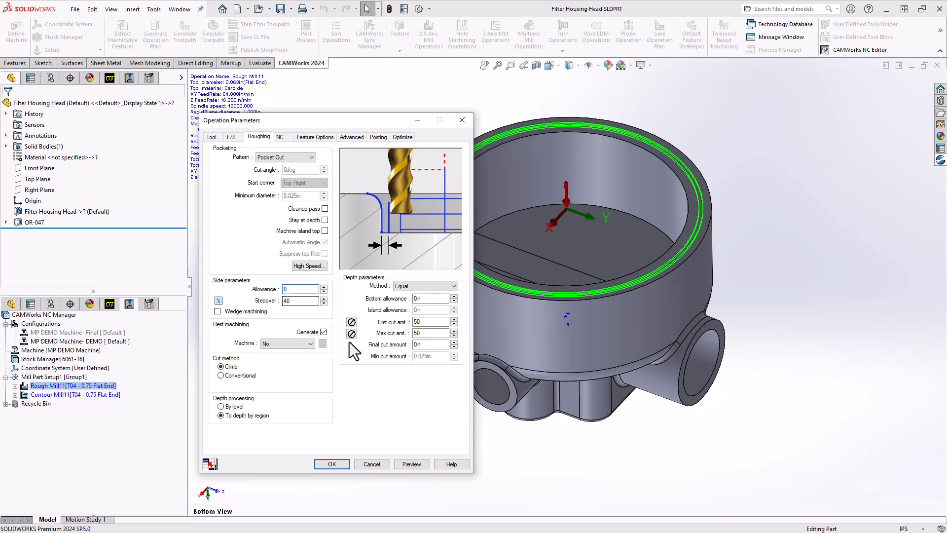
{"action": "left_click", "coordinate": [412, 464]}
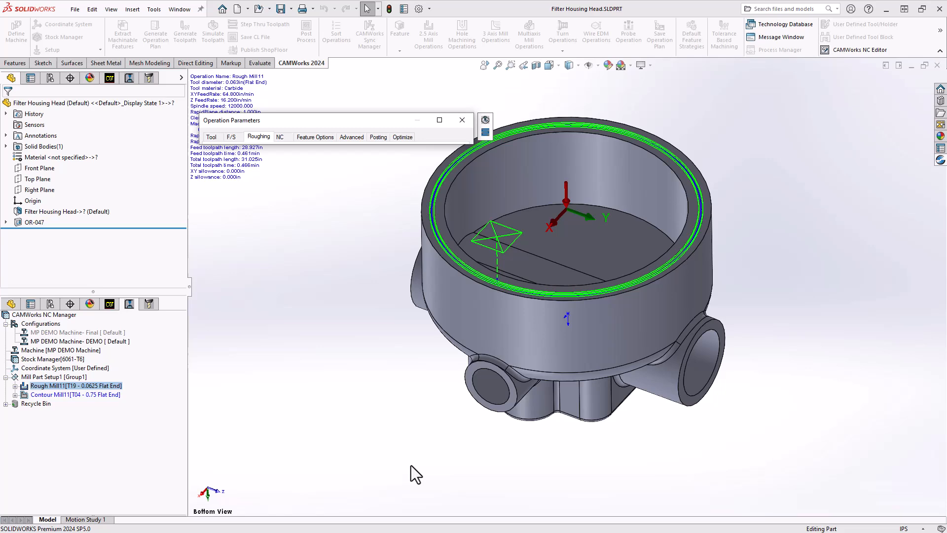
{"action": "mouse_move", "coordinate": [346, 126]}
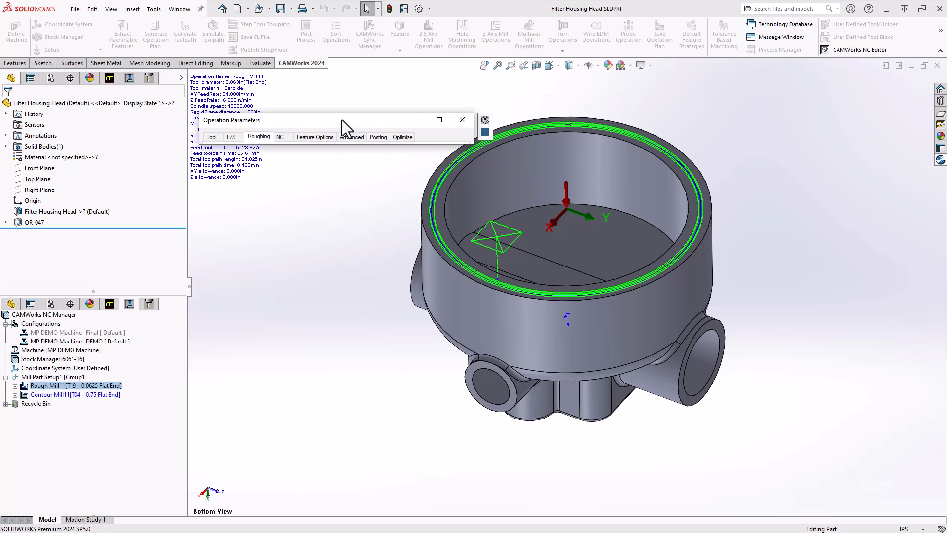
Accept Rough Mill1, give Contour Mill1 the 1/16 flat end mill, and preview it.
{"action": "left_click", "coordinate": [462, 119]}
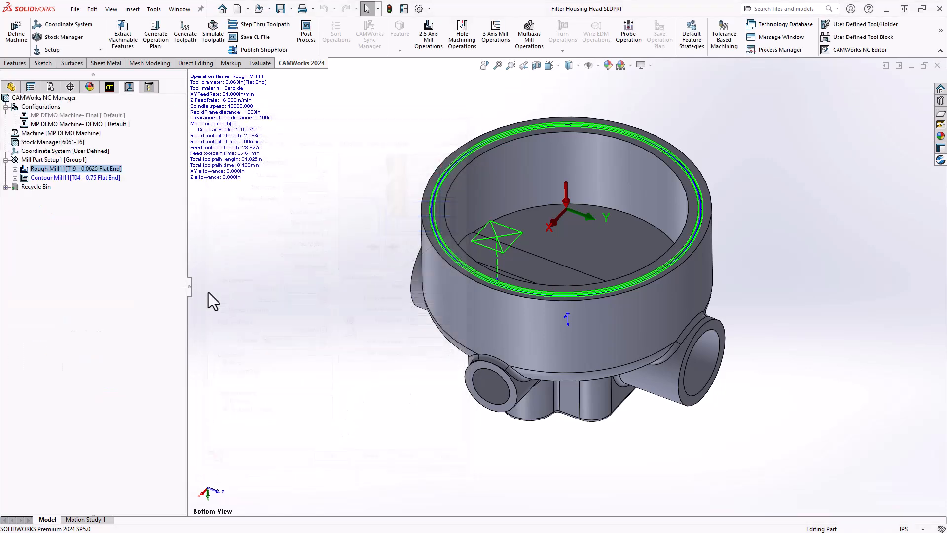
{"action": "left_click", "coordinate": [74, 177]}
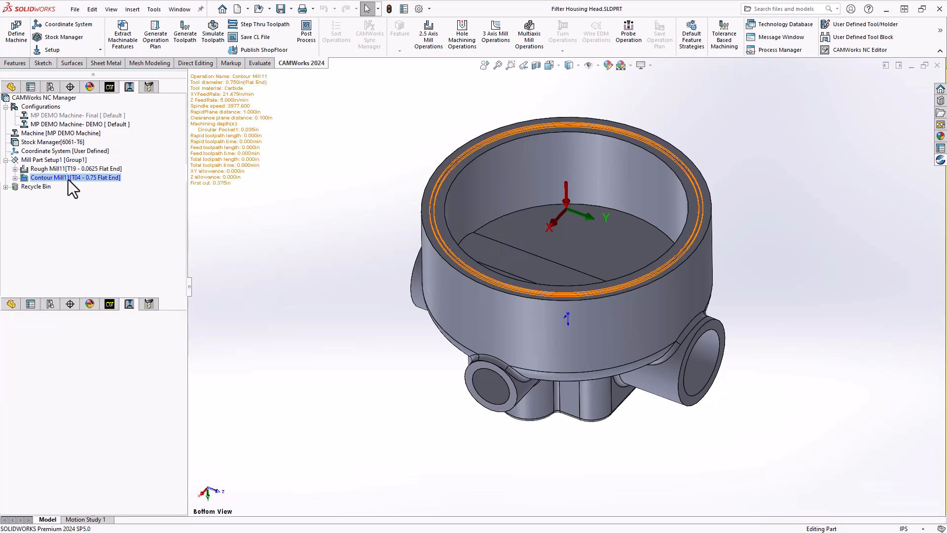
{"action": "double_click", "coordinate": [73, 177]}
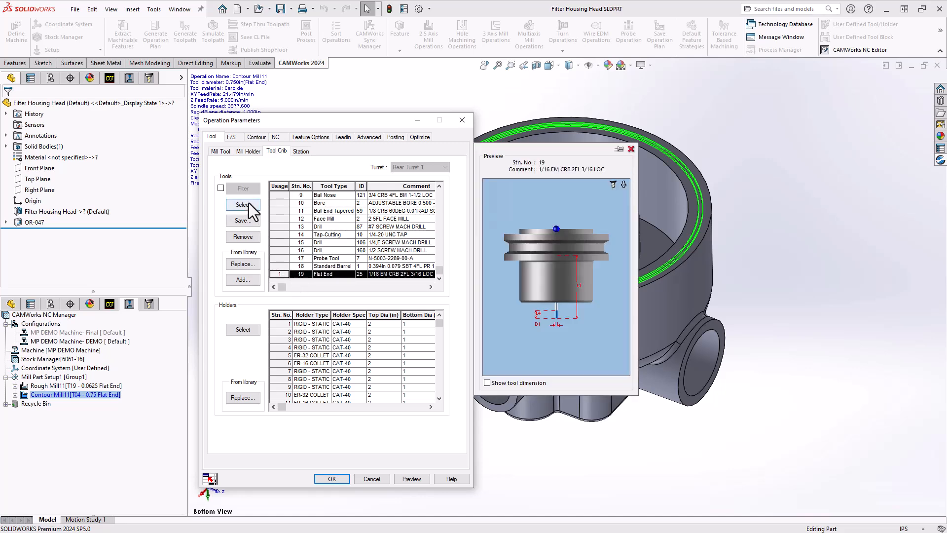
{"action": "left_click", "coordinate": [221, 151]}
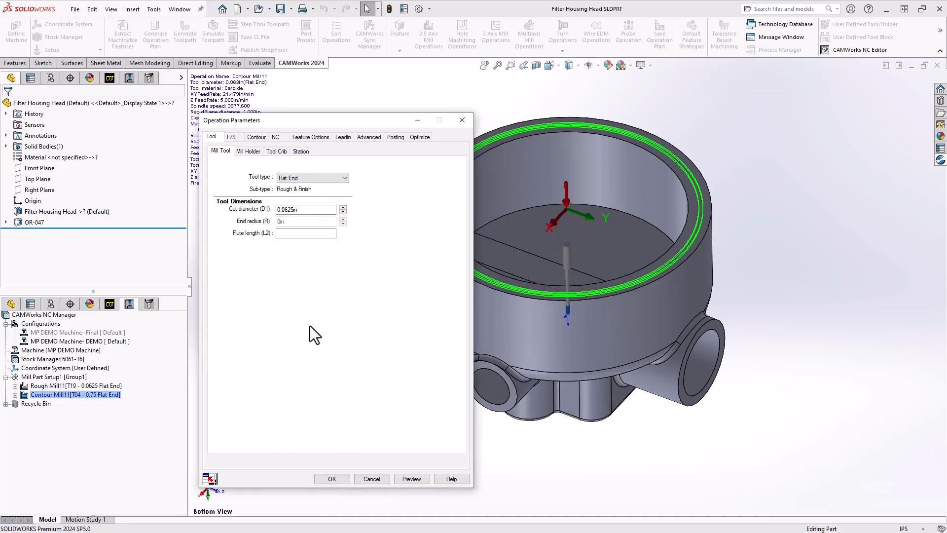
{"action": "left_click", "coordinate": [411, 478]}
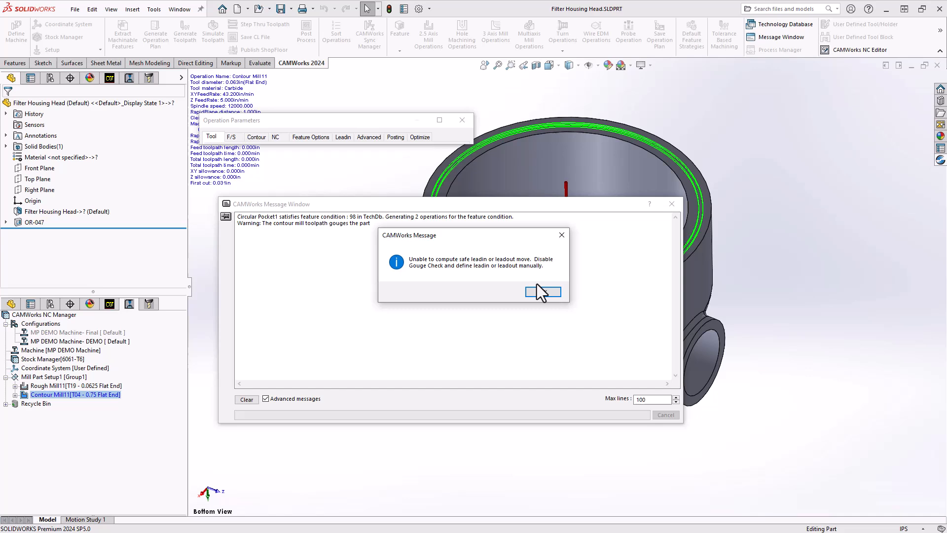
Dismiss the gouge warning and change Contour Mill1's lead-in type to Perpendicular.
{"action": "left_click", "coordinate": [543, 292]}
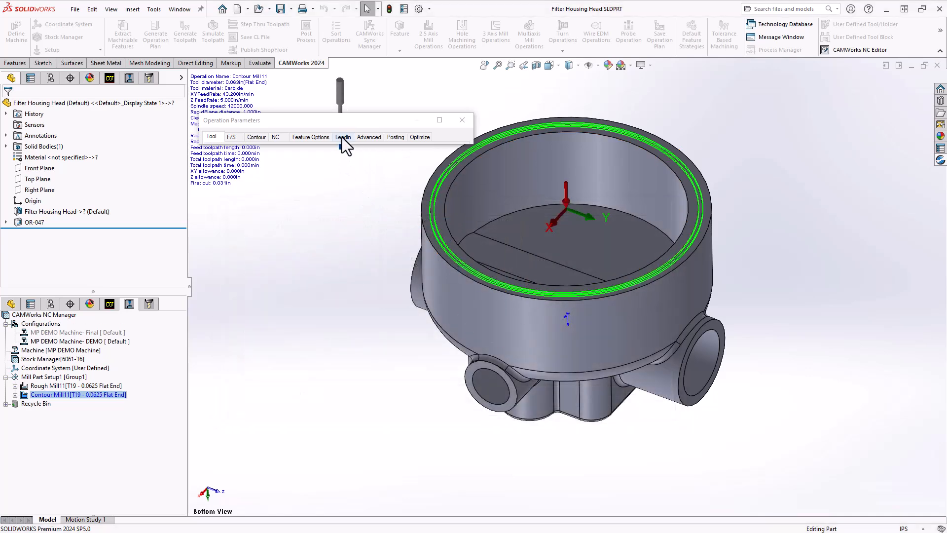
{"action": "left_click", "coordinate": [342, 137]}
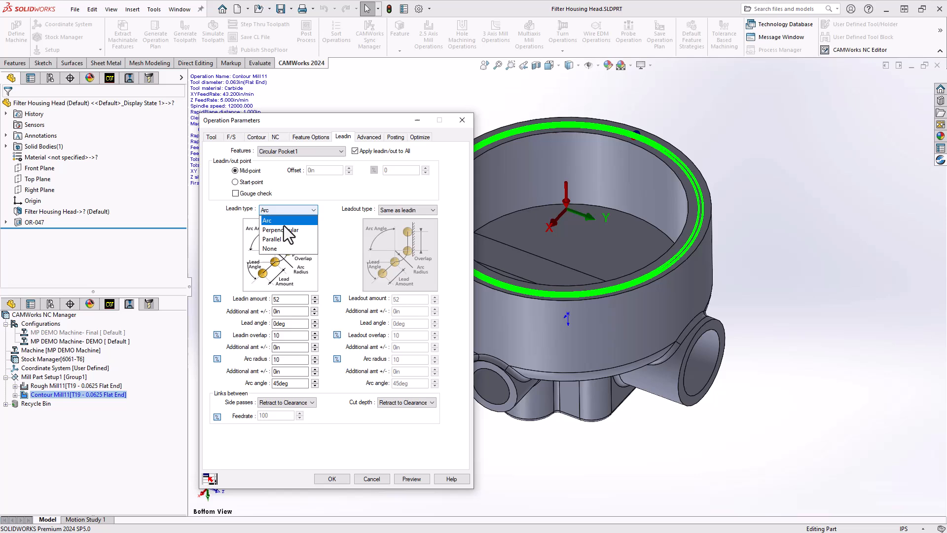
{"action": "left_click", "coordinate": [280, 229]}
{"action": "type", "text": "05"}
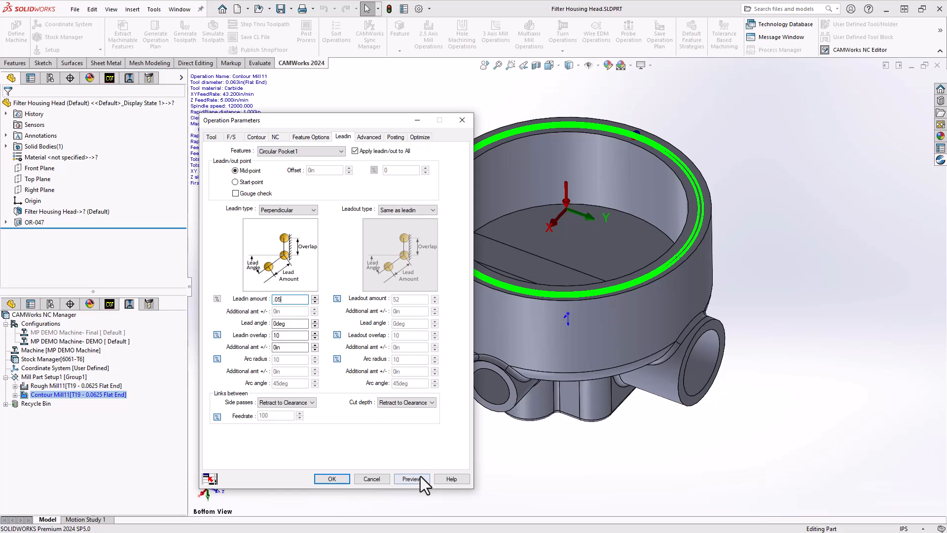
Preview the contour toolpath with the 0.05 in perpendicular lead-in, then restore the dialog.
{"action": "left_click", "coordinate": [411, 478]}
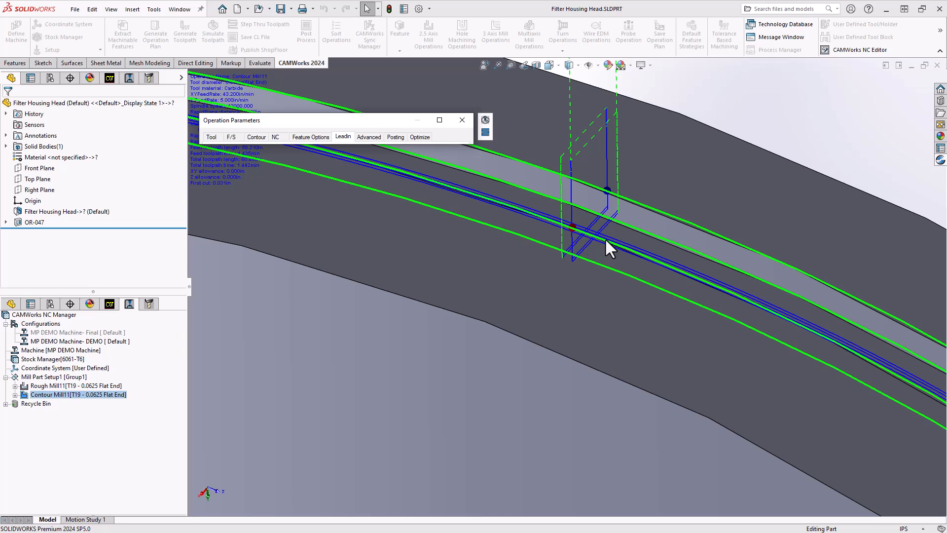
{"action": "left_click", "coordinate": [342, 136]}
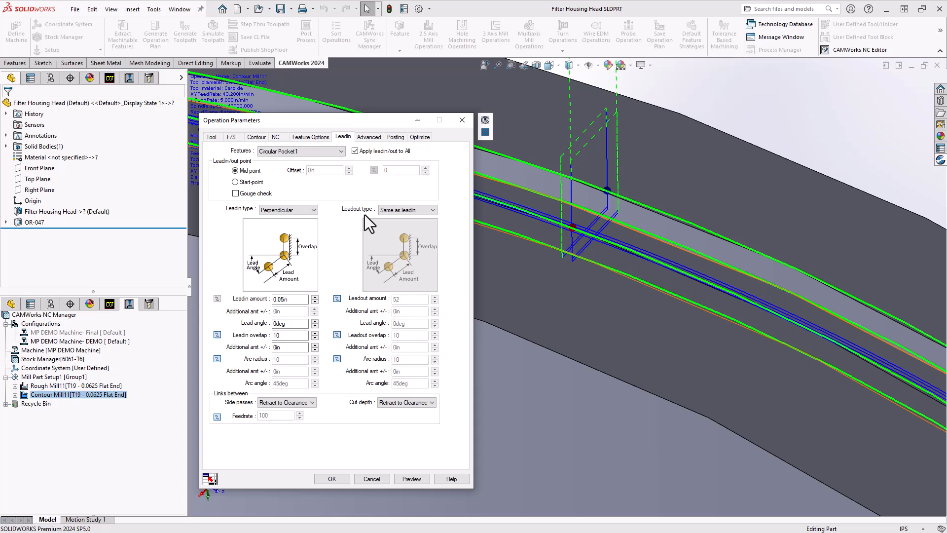
{"action": "mouse_move", "coordinate": [348, 218]}
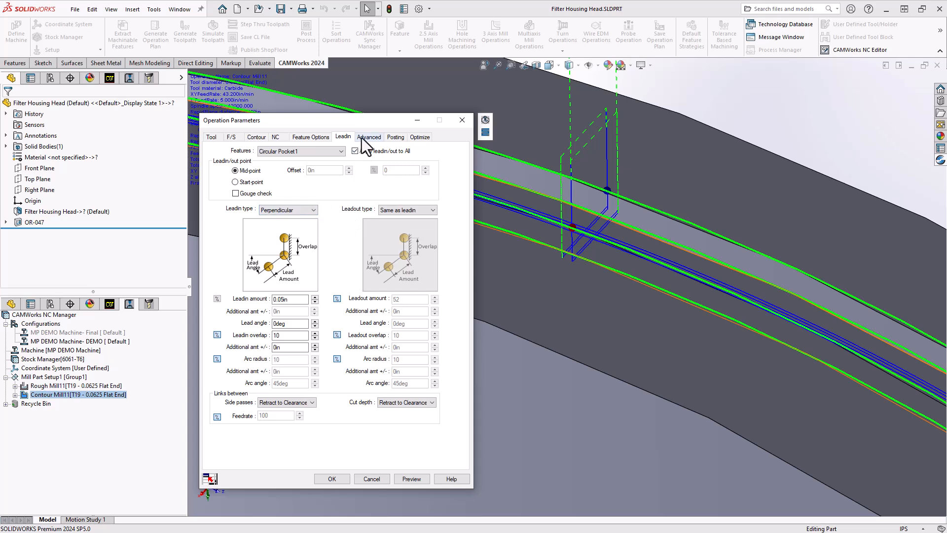
Enter a 0.05 in Upper Z limit offset on the Advanced tab.
{"action": "left_click", "coordinate": [369, 137]}
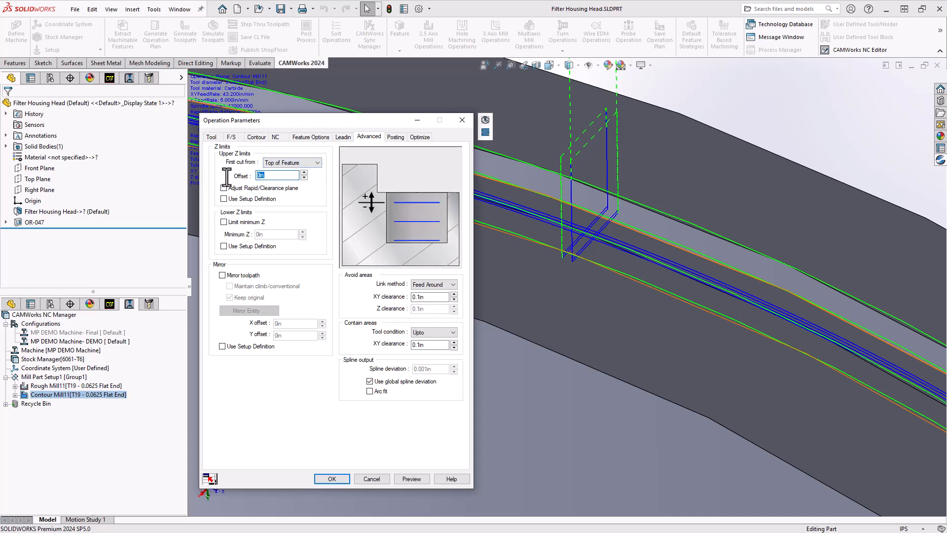
{"action": "type", "text": ".05"}
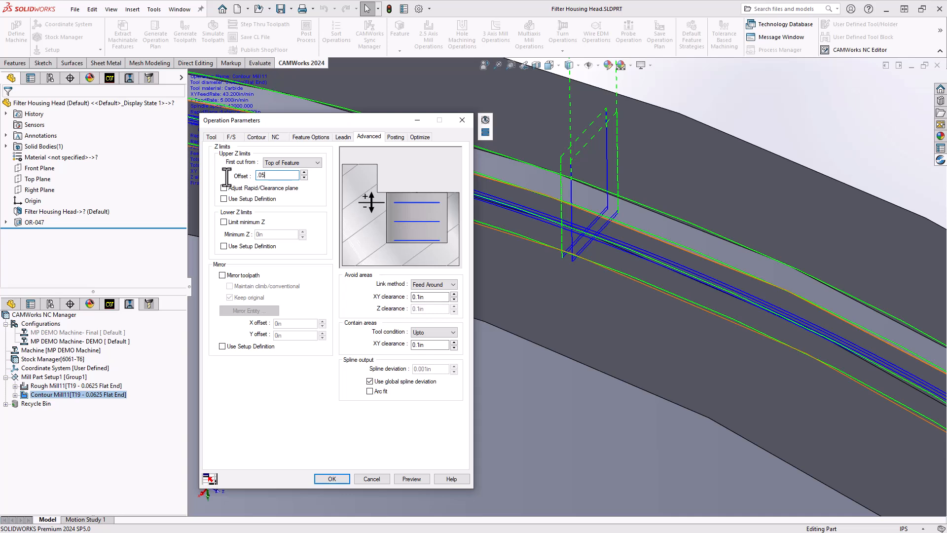
{"action": "left_click", "coordinate": [342, 136]}
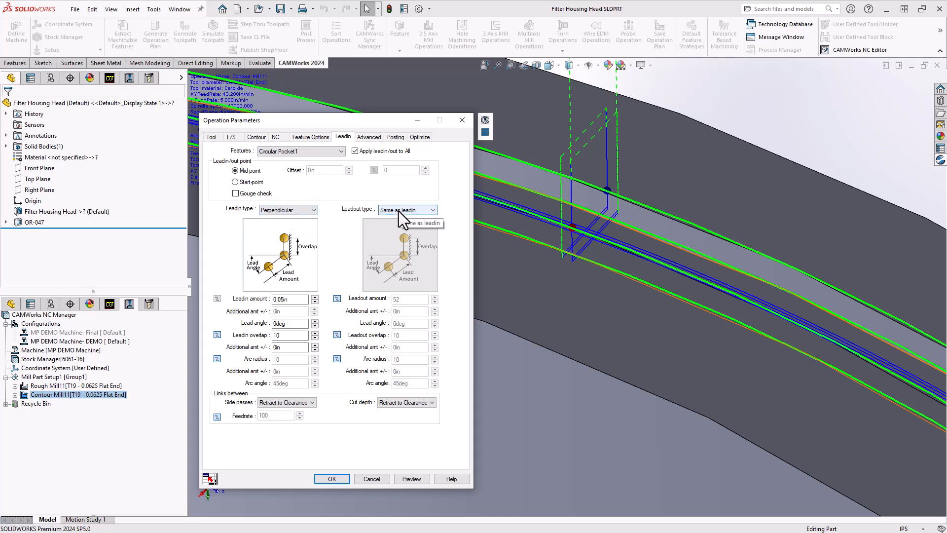
Set the lead-out type to None and preview the updated contour toolpath.
{"action": "left_click", "coordinate": [432, 210]}
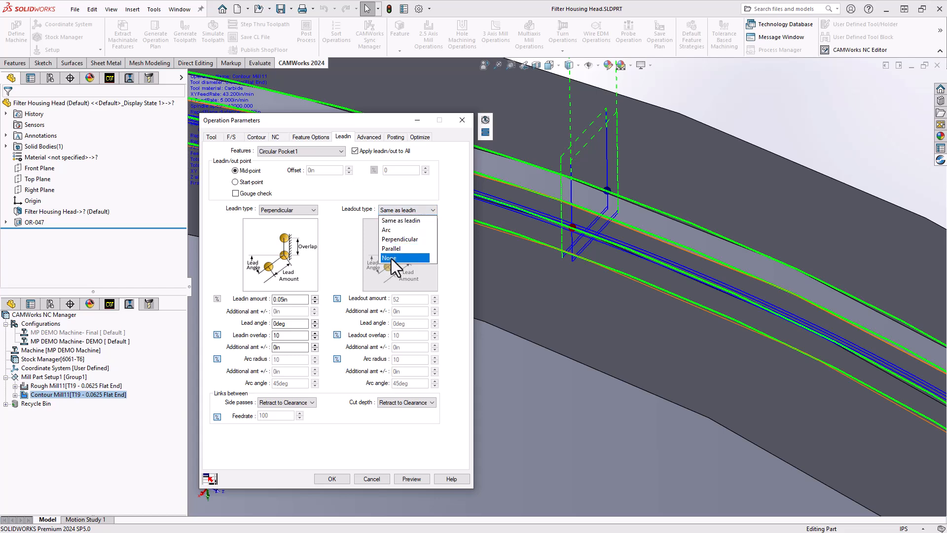
{"action": "left_click", "coordinate": [412, 478]}
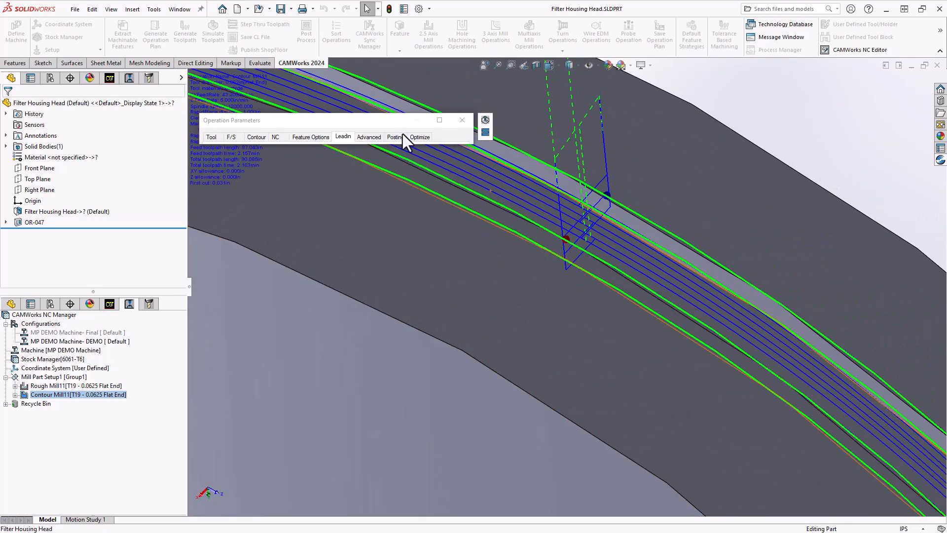
{"action": "mouse_move", "coordinate": [296, 128]}
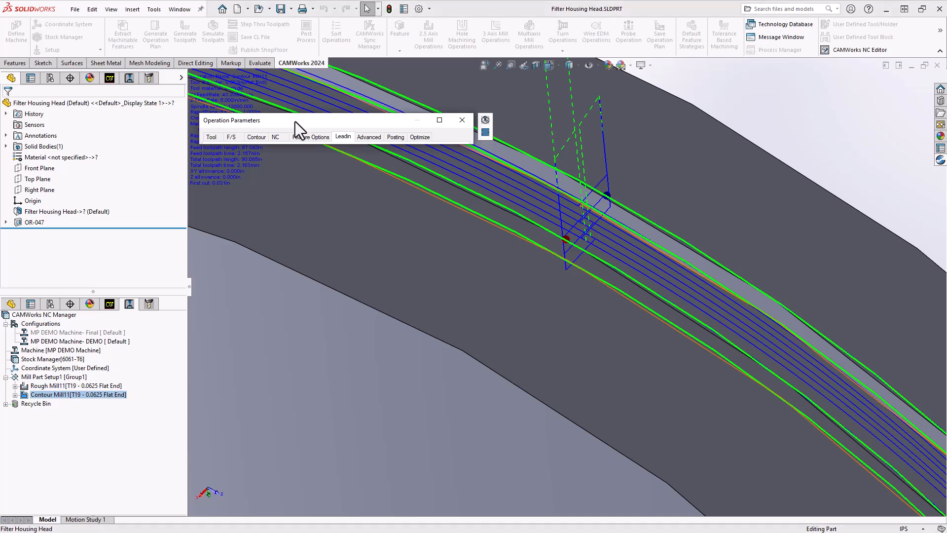
{"action": "left_click", "coordinate": [256, 137]}
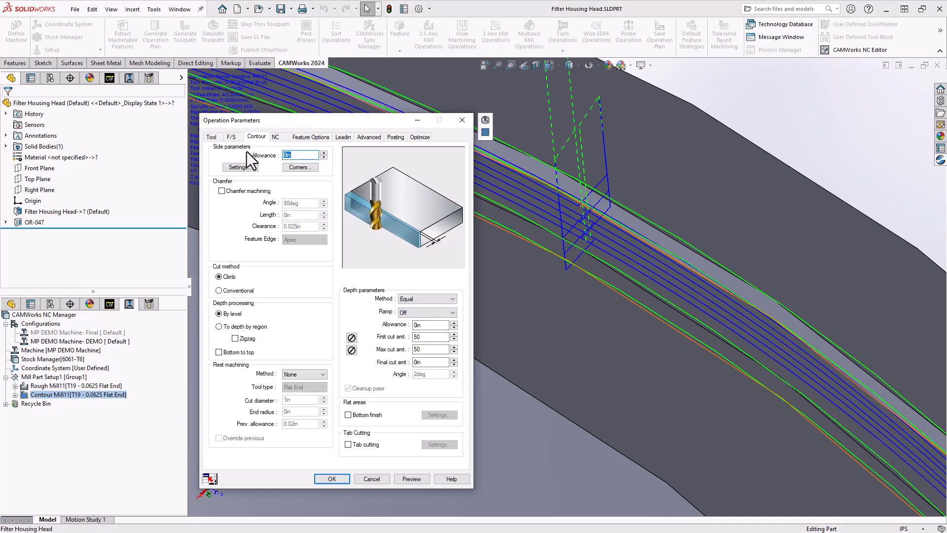
{"action": "mouse_move", "coordinate": [267, 181]}
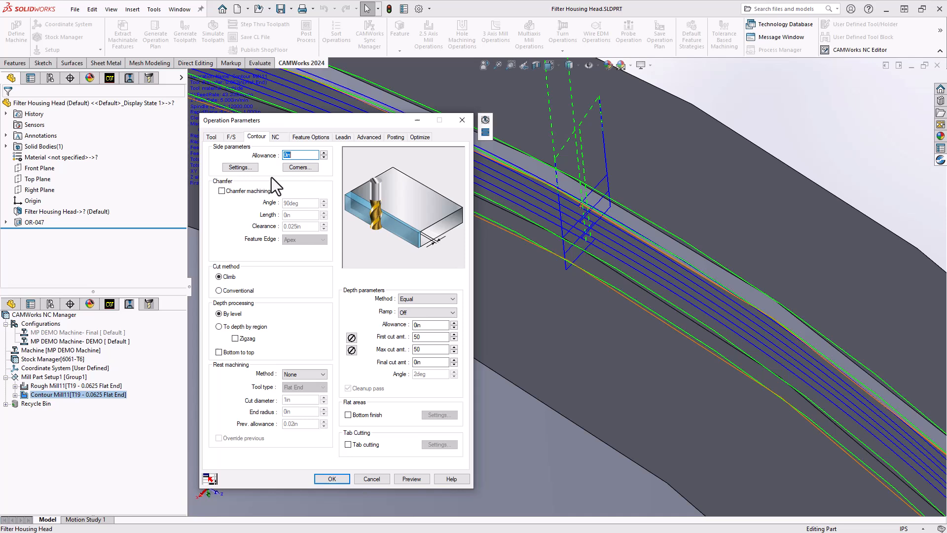
{"action": "mouse_move", "coordinate": [471, 338]}
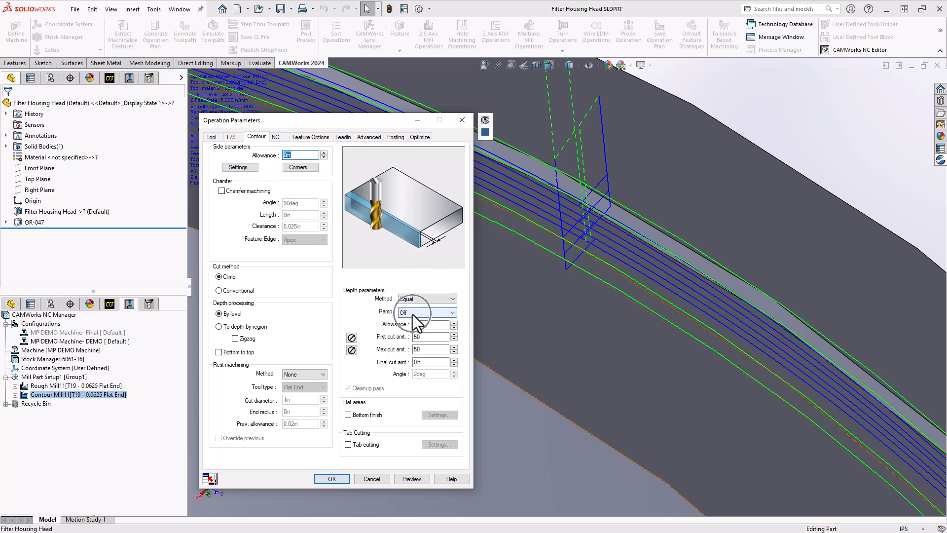
Ramp the contour depth cuts by Cut Amount with a 0.06 in first cut, then preview.
{"action": "left_click", "coordinate": [426, 312]}
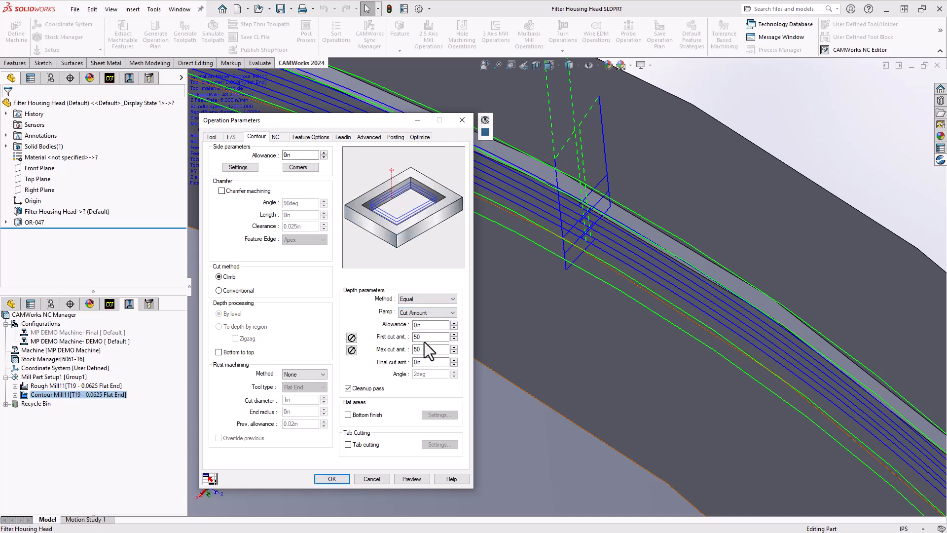
{"action": "left_click", "coordinate": [352, 337]}
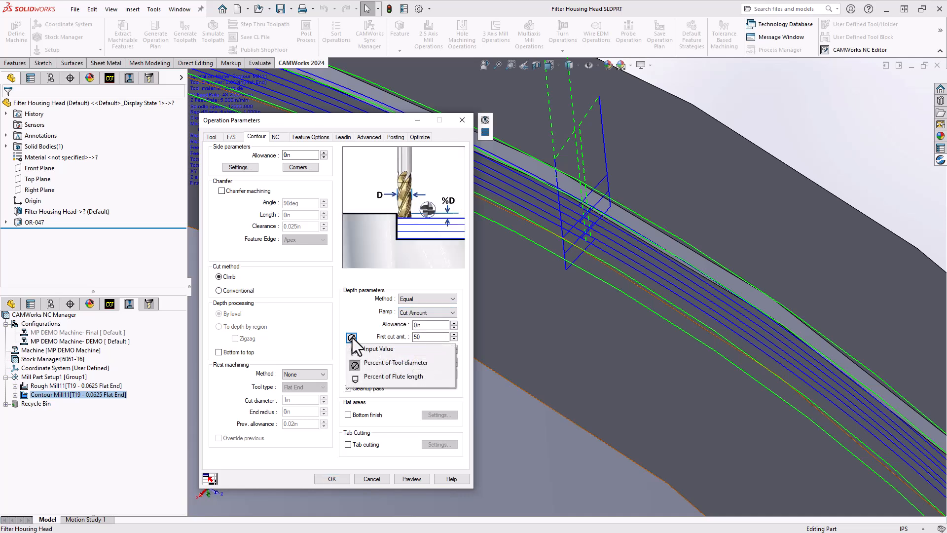
{"action": "left_click", "coordinate": [376, 349]}
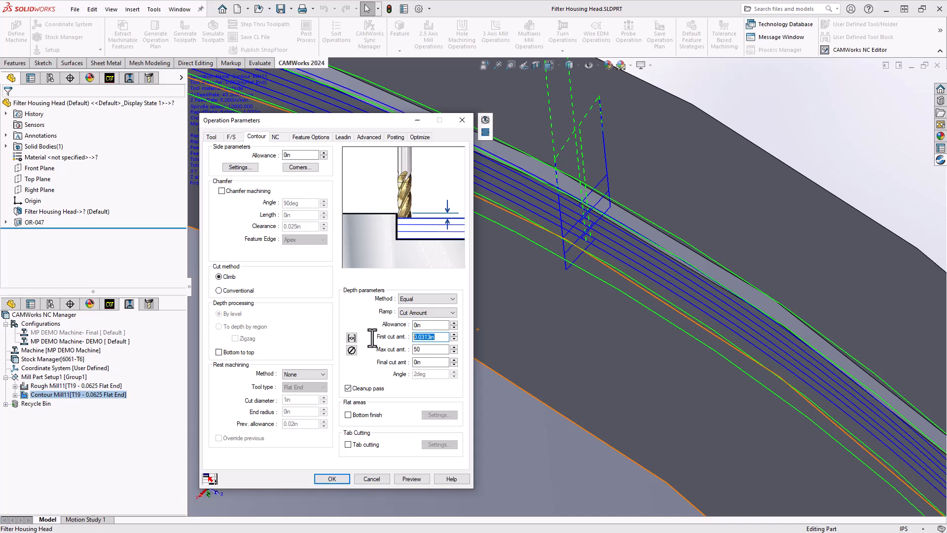
{"action": "type", "text": ".06"}
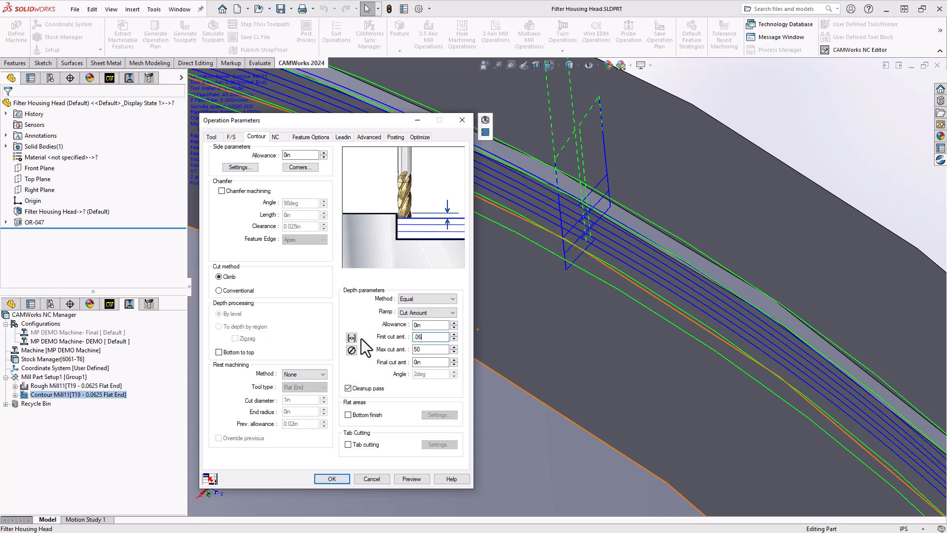
{"action": "left_click", "coordinate": [430, 337]}
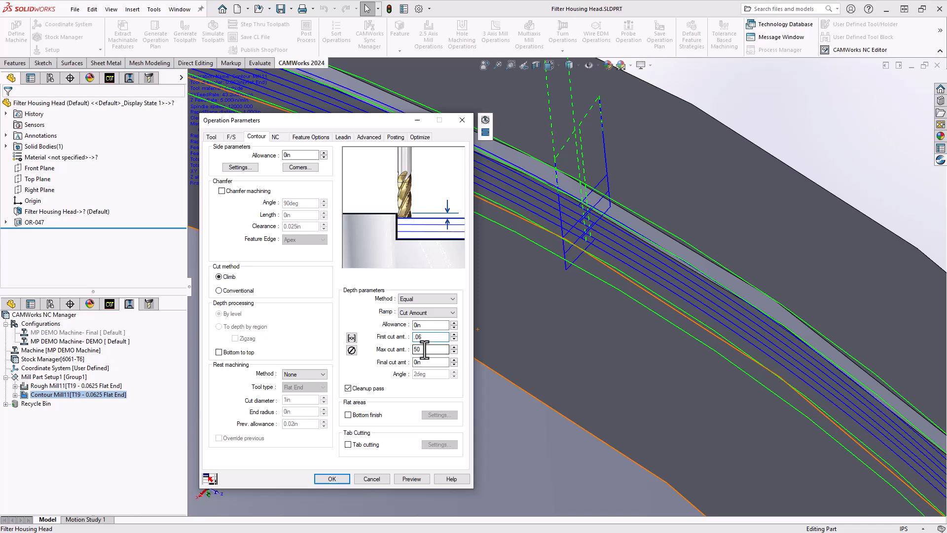
{"action": "left_click", "coordinate": [412, 478]}
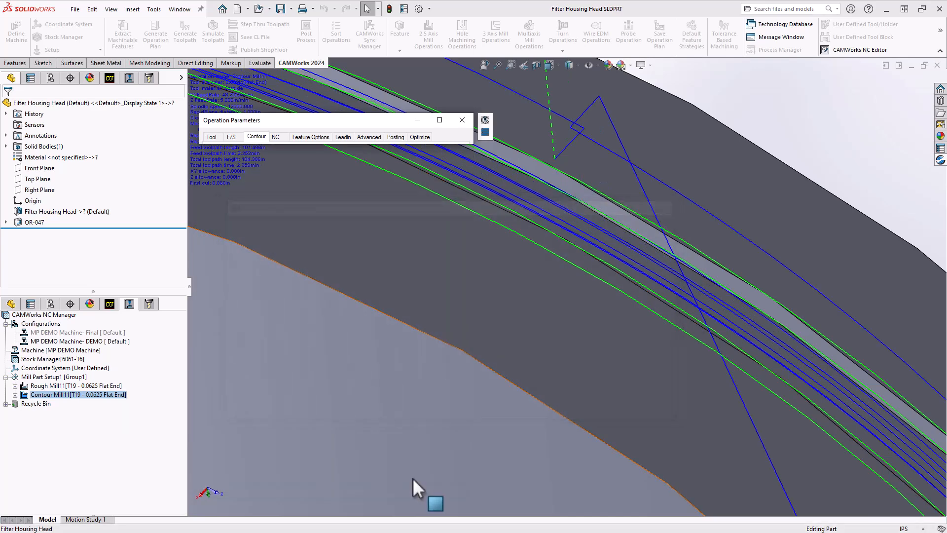
{"action": "mouse_move", "coordinate": [573, 151]}
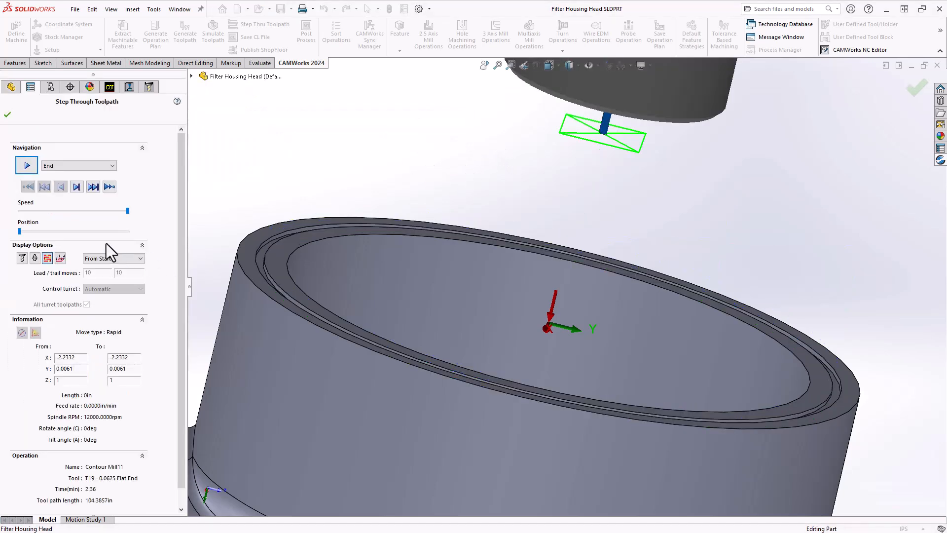
Step through the ramped arc pass around the groove to the next entry move.
{"action": "left_click", "coordinate": [77, 186]}
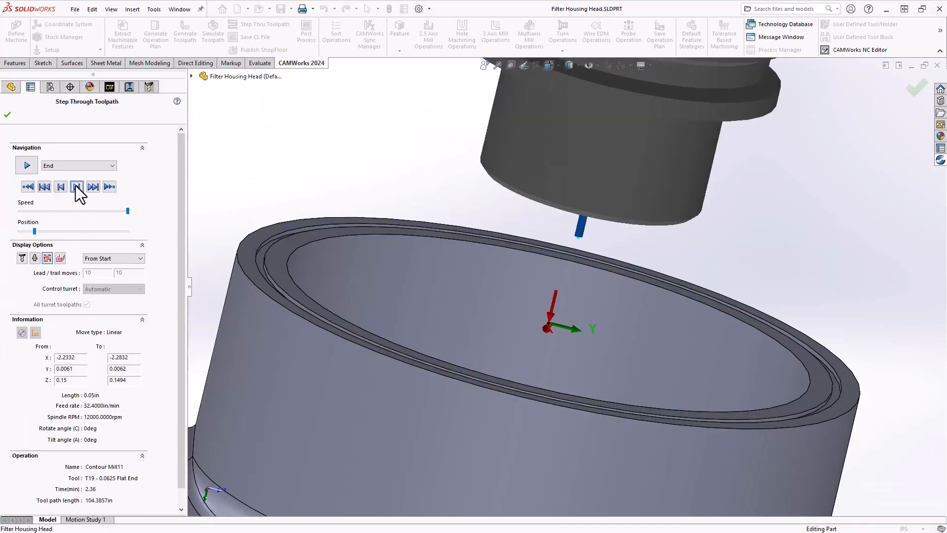
{"action": "left_click", "coordinate": [94, 186]}
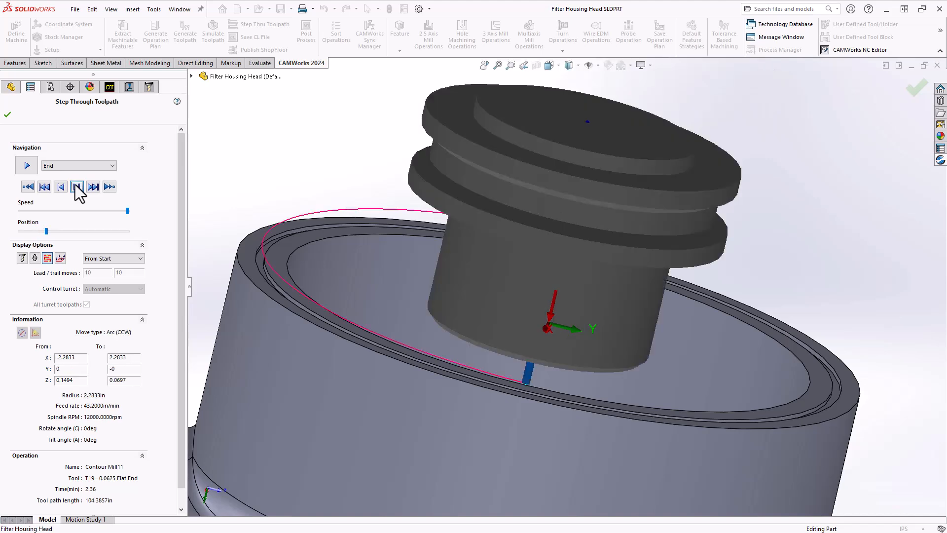
{"action": "left_click", "coordinate": [76, 186]}
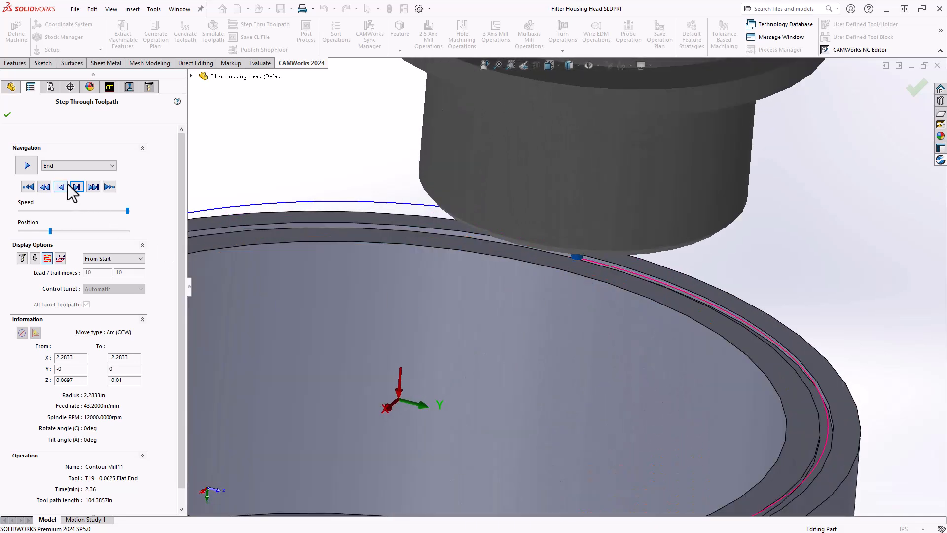
{"action": "left_click", "coordinate": [76, 185]}
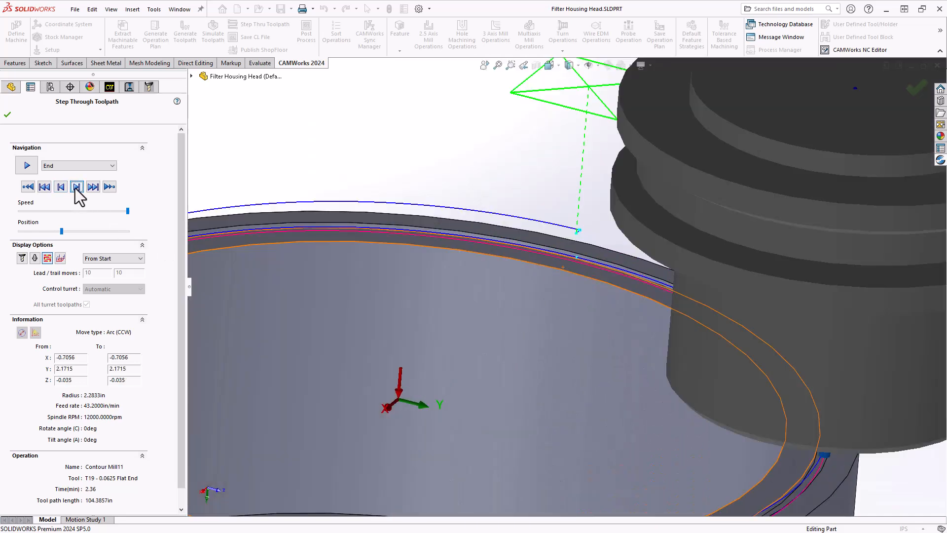
{"action": "left_click", "coordinate": [77, 186]}
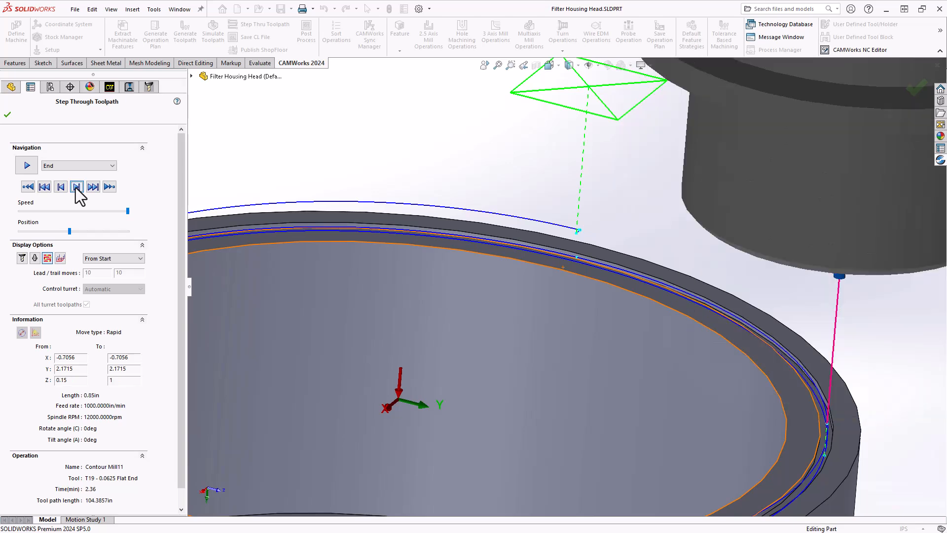
{"action": "left_click", "coordinate": [76, 186]}
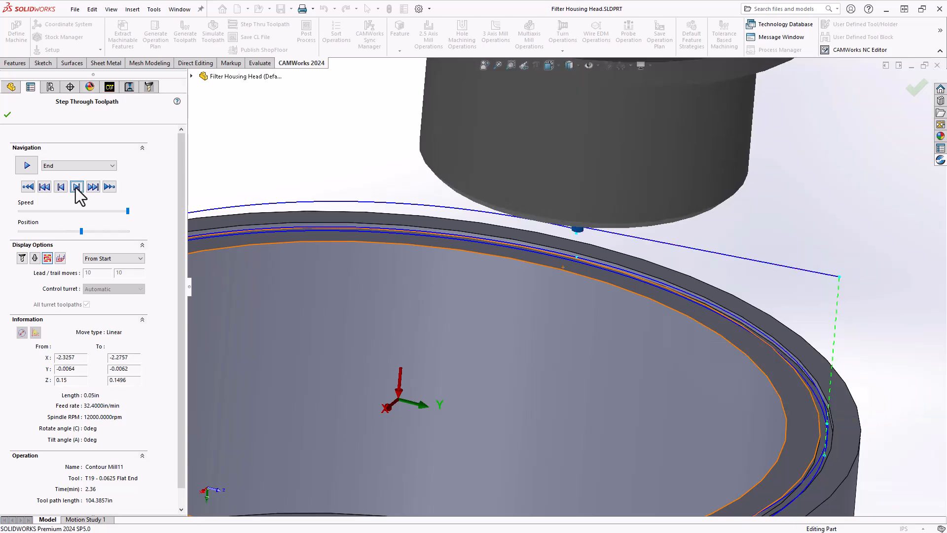
{"action": "left_click", "coordinate": [77, 186]}
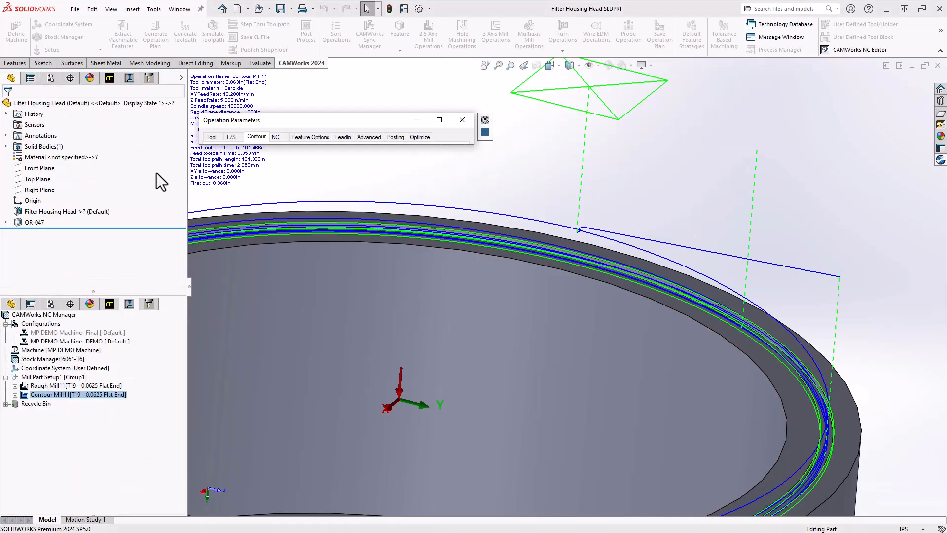
Review the contour depth and ramp settings, accept them, and simulate Contour Mill11's rim-groove toolpath.
{"action": "left_click", "coordinate": [256, 136]}
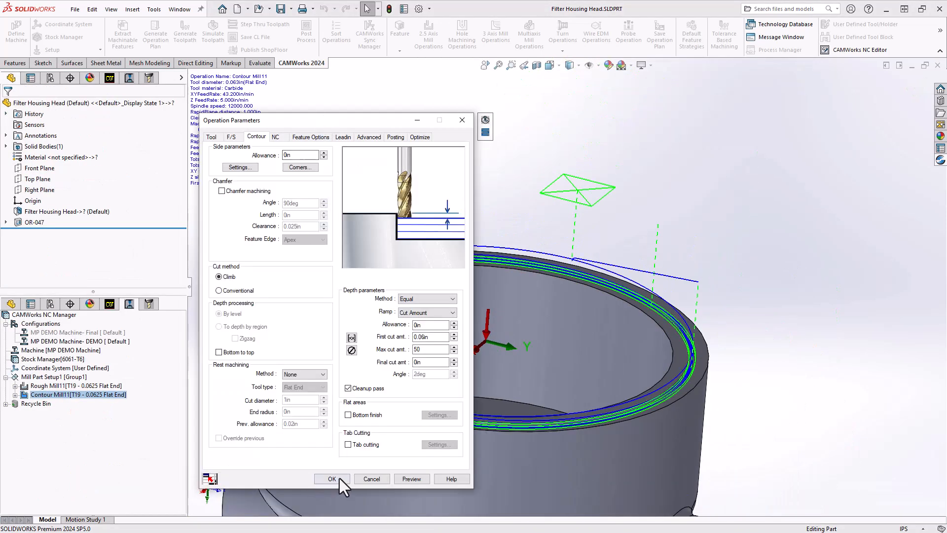
{"action": "left_click", "coordinate": [331, 479]}
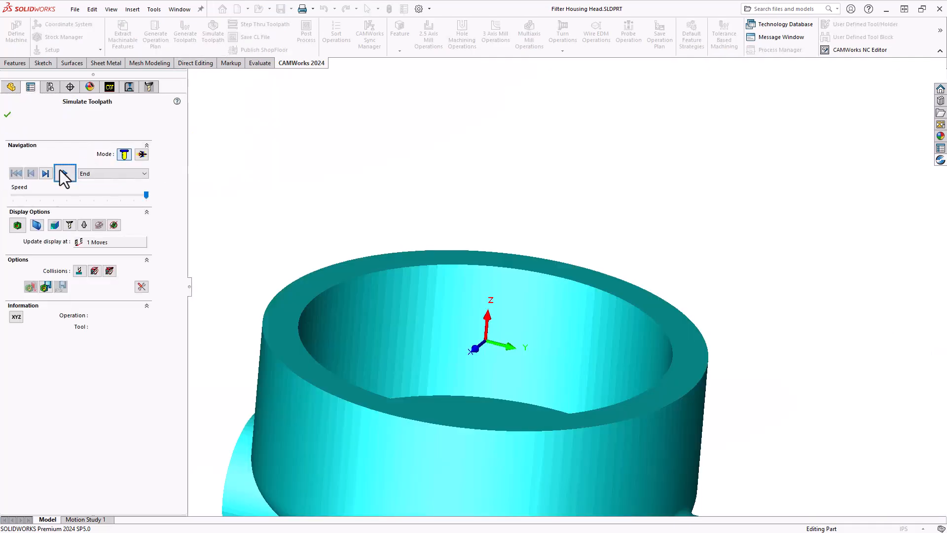
{"action": "left_click", "coordinate": [46, 173]}
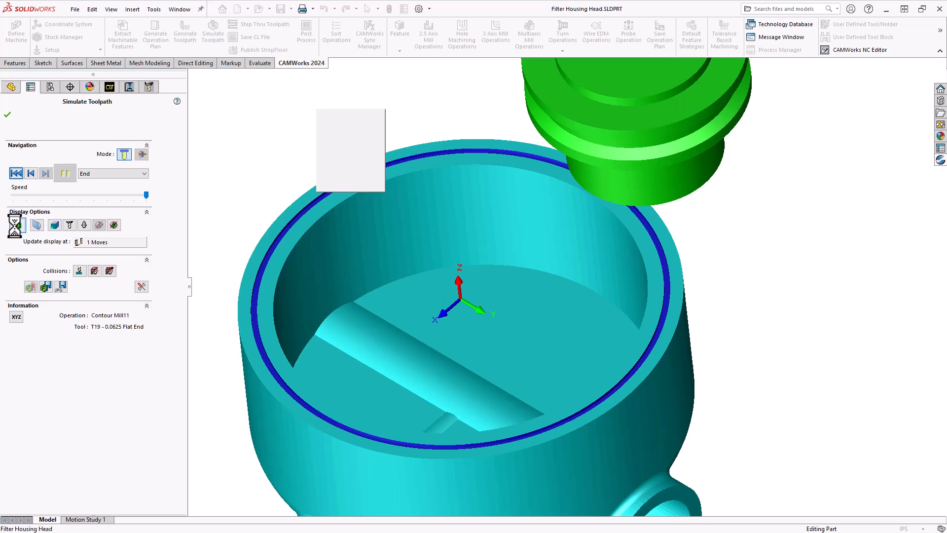
{"action": "left_click", "coordinate": [17, 225]}
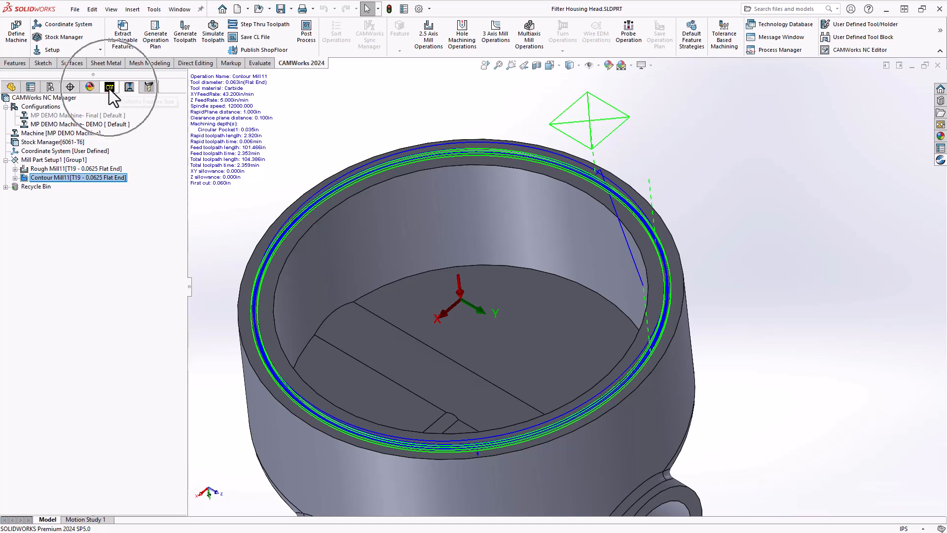
Save the groove operation plan to the Technology Database as a new feature condition.
{"action": "right_click", "coordinate": [79, 169]}
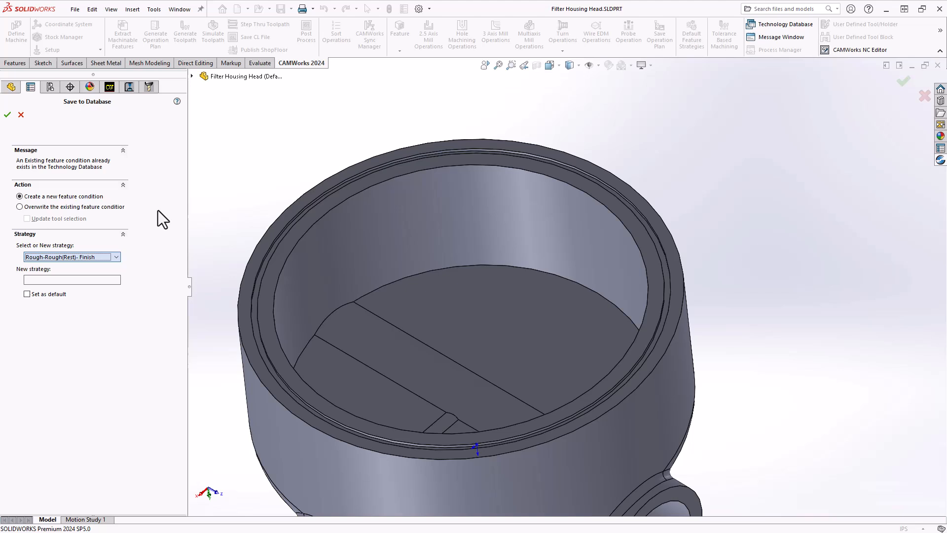
{"action": "left_click", "coordinate": [7, 115]}
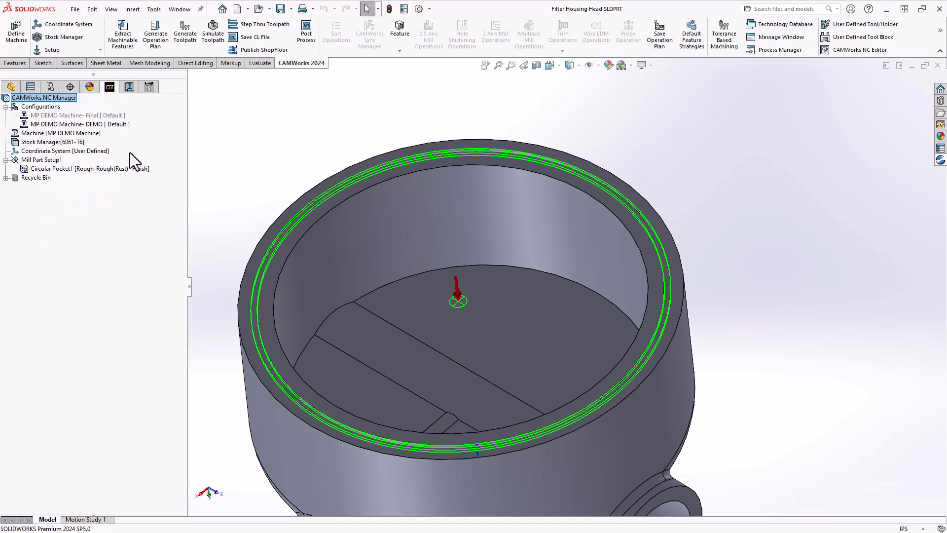
Apply the MP O-Ring Groove strategy to Circular Pocket1 and generate Rough Mill12 and Contour Mill12 toolpaths.
{"action": "left_click", "coordinate": [73, 169]}
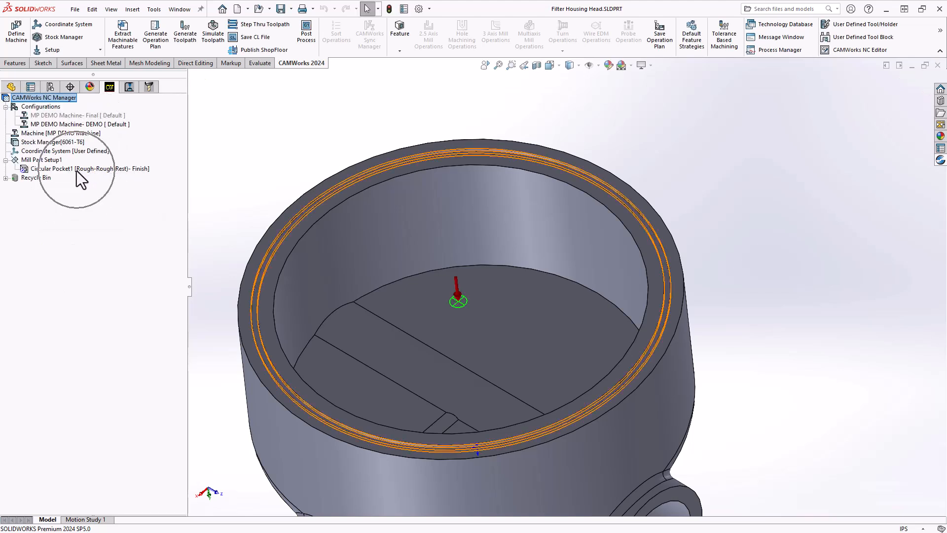
{"action": "double_click", "coordinate": [72, 168]}
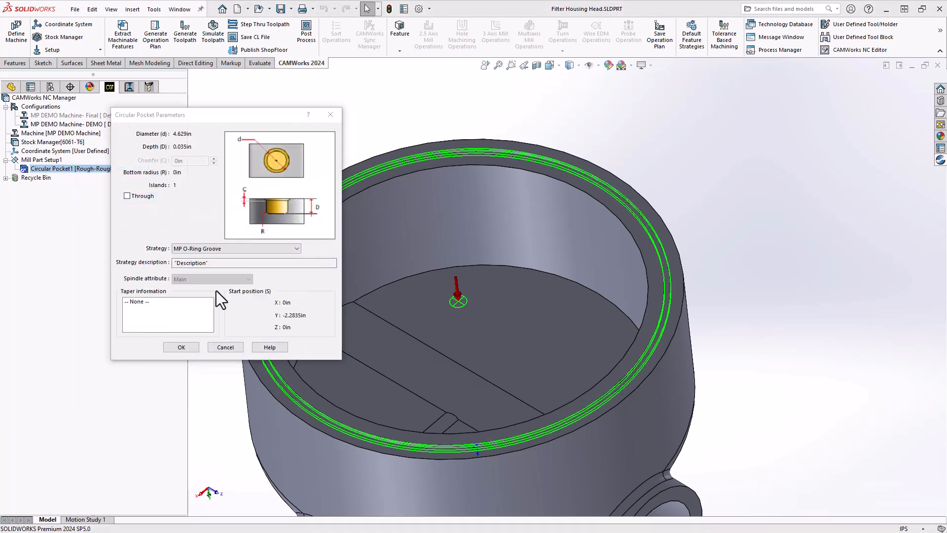
{"action": "left_click", "coordinate": [181, 346]}
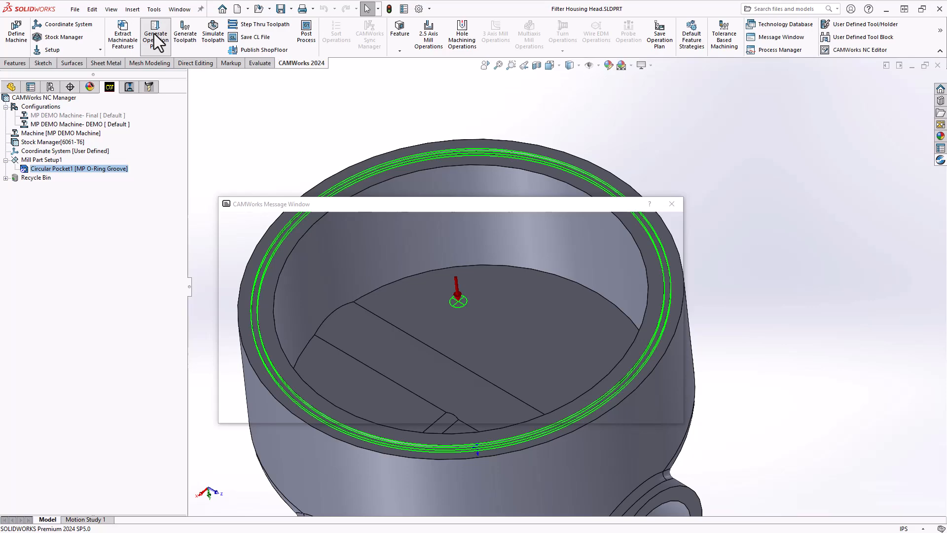
{"action": "left_click", "coordinate": [156, 33]}
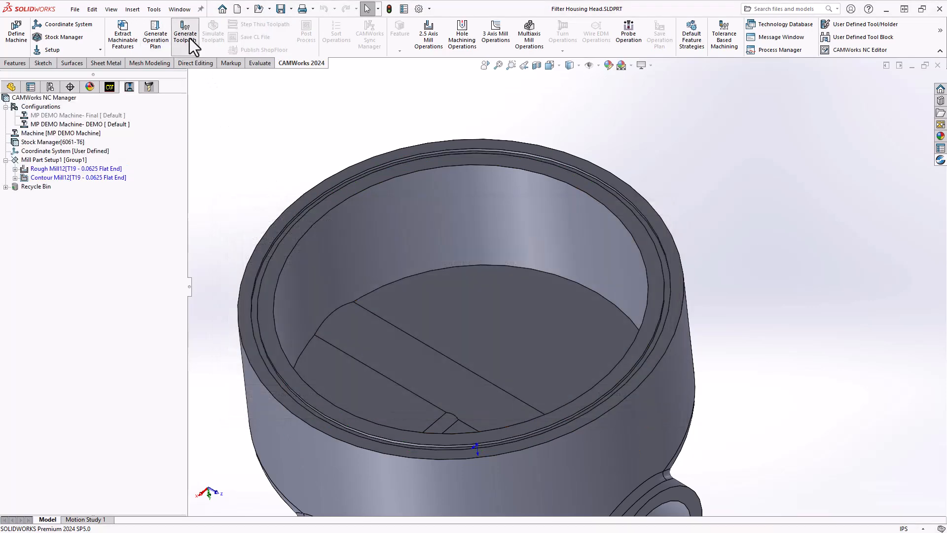
{"action": "left_click", "coordinate": [185, 35]}
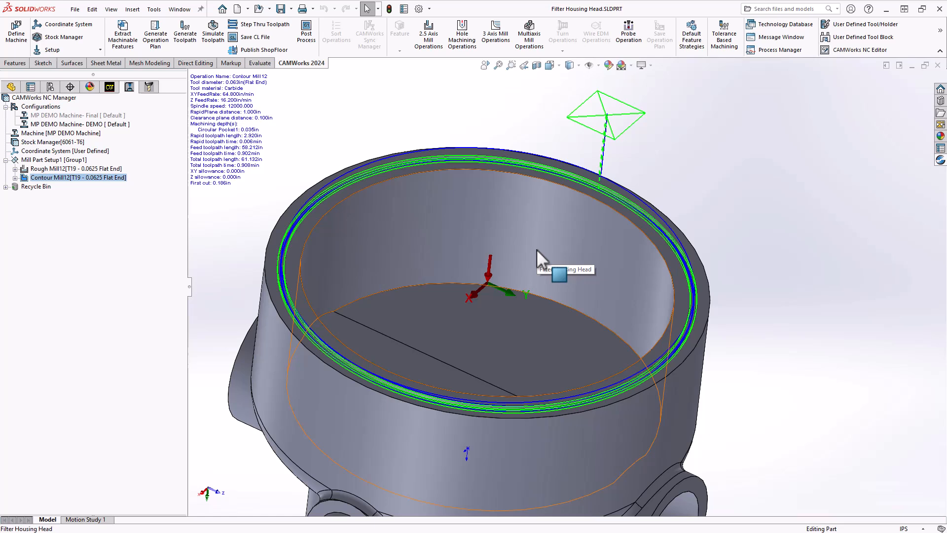
{"action": "mouse_move", "coordinate": [530, 263]}
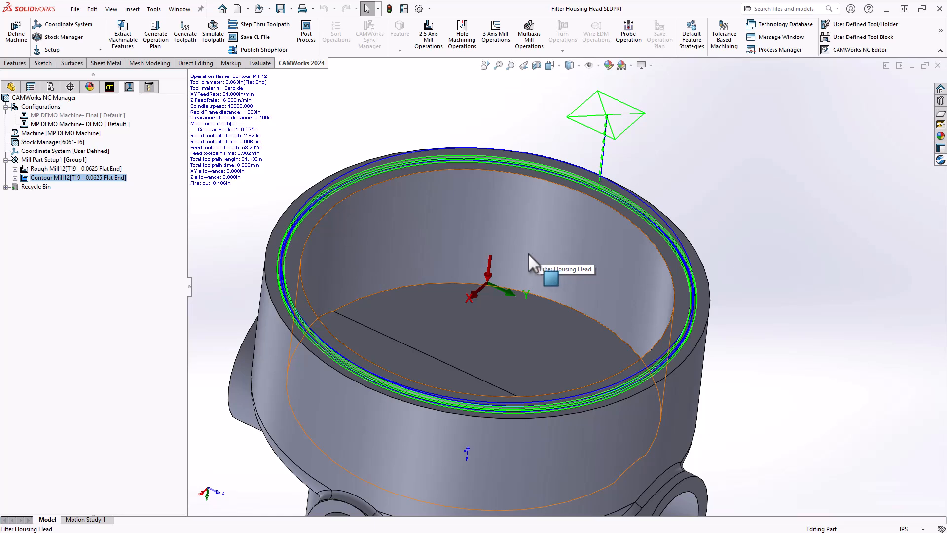
{"action": "mouse_move", "coordinate": [512, 256]}
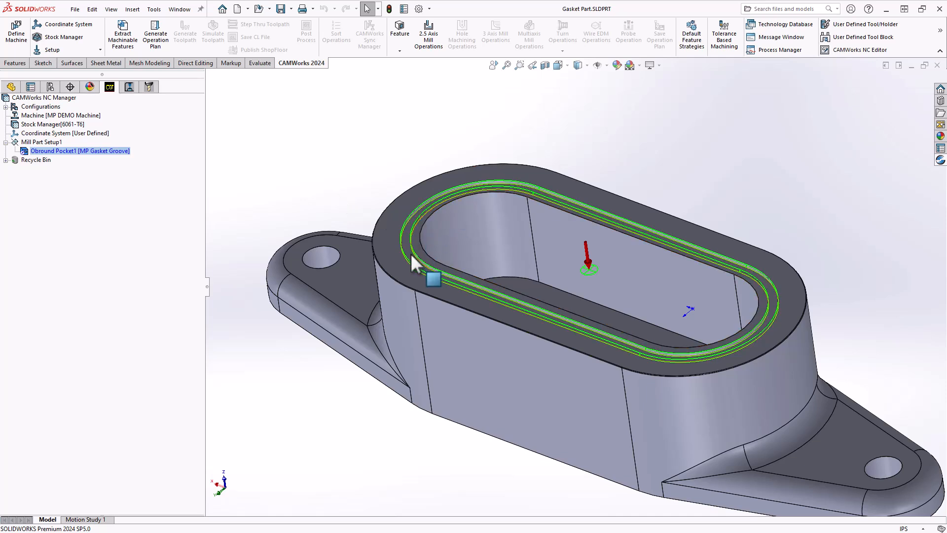
Generate Rough Mill1 and Contour Mill1 toolpaths for Obround Pocket1 and start simulating them.
{"action": "left_click", "coordinate": [78, 151]}
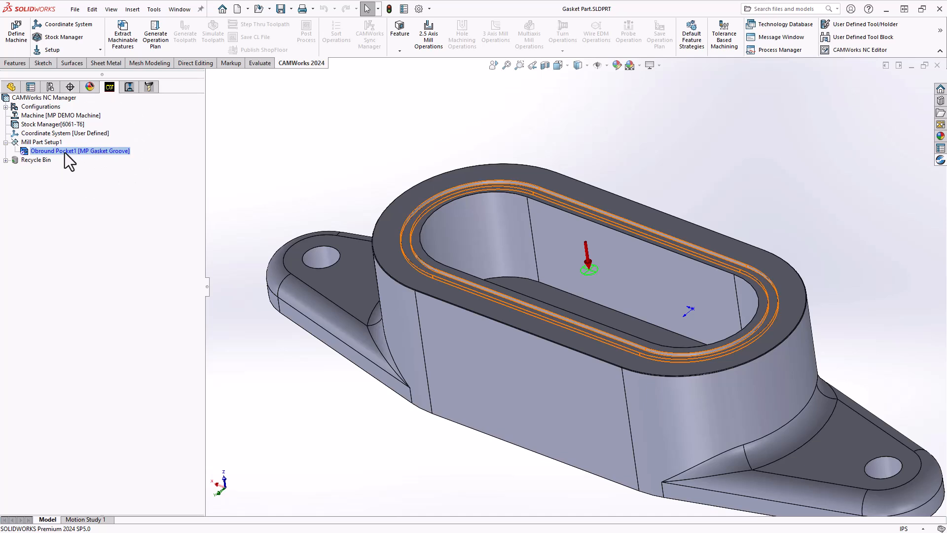
{"action": "right_click", "coordinate": [79, 151]}
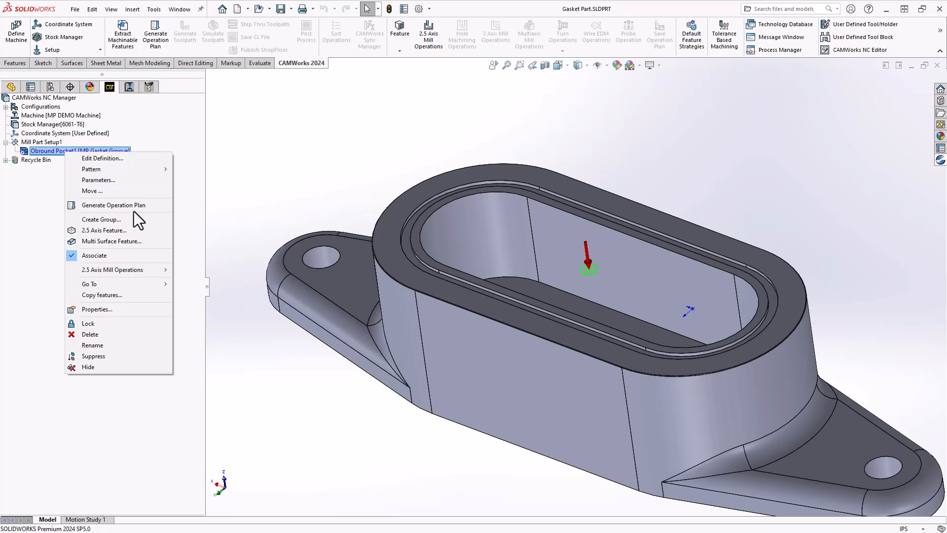
{"action": "left_click", "coordinate": [113, 205]}
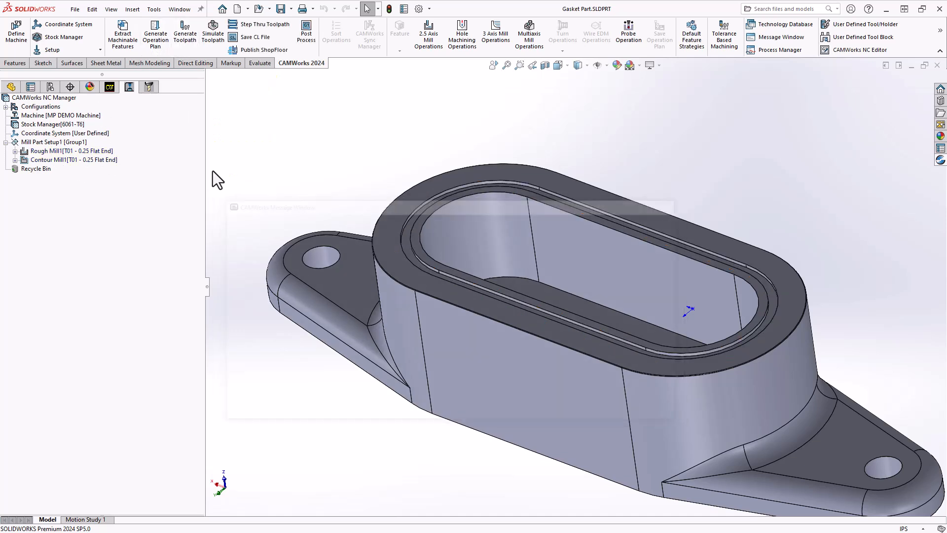
{"action": "left_click", "coordinate": [71, 151]}
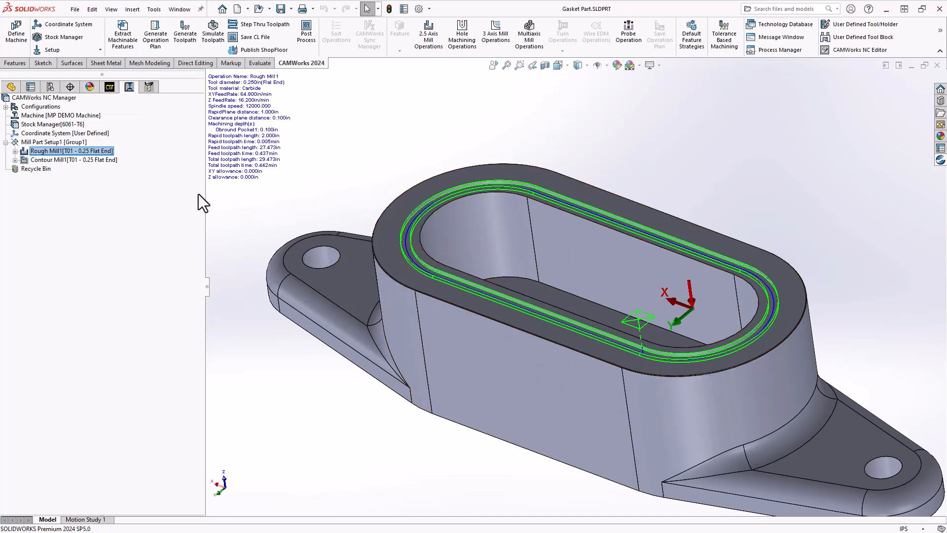
{"action": "left_click", "coordinate": [73, 160]}
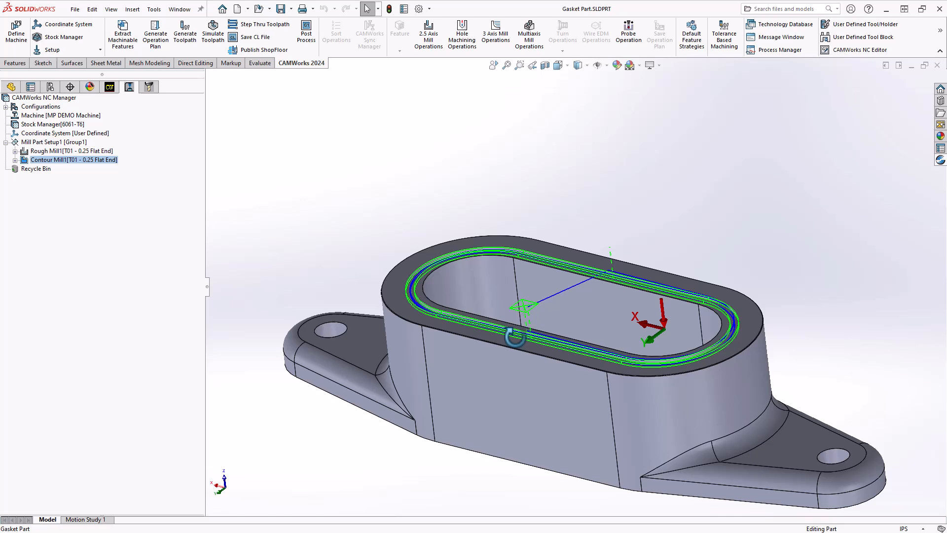
{"action": "left_click", "coordinate": [213, 31]}
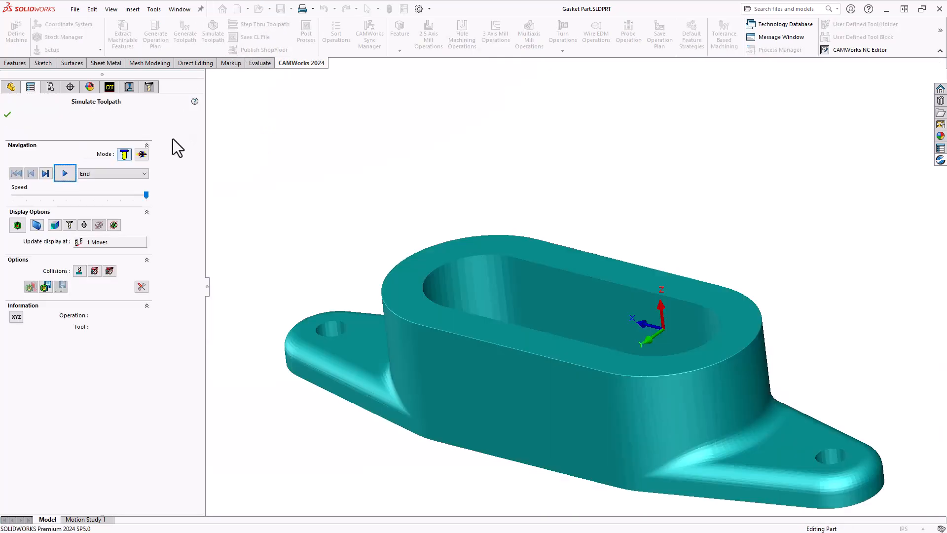
Play the gasket groove simulation, change the stock display, and close it.
{"action": "left_click", "coordinate": [65, 173]}
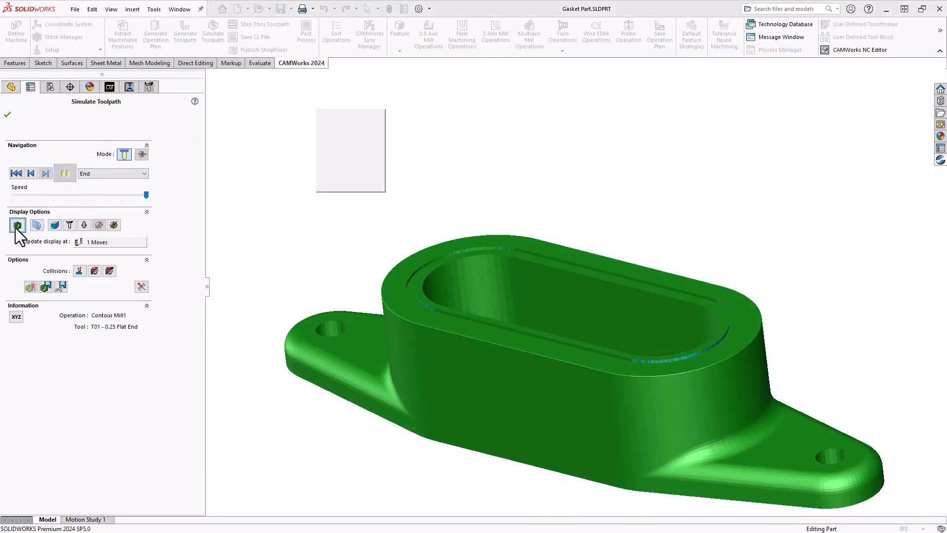
{"action": "left_click", "coordinate": [17, 225]}
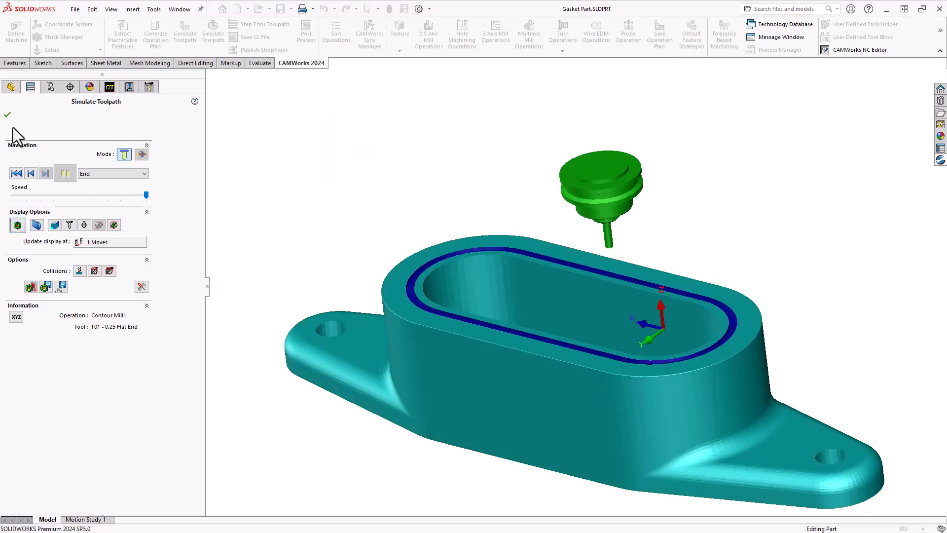
{"action": "left_click", "coordinate": [7, 115]}
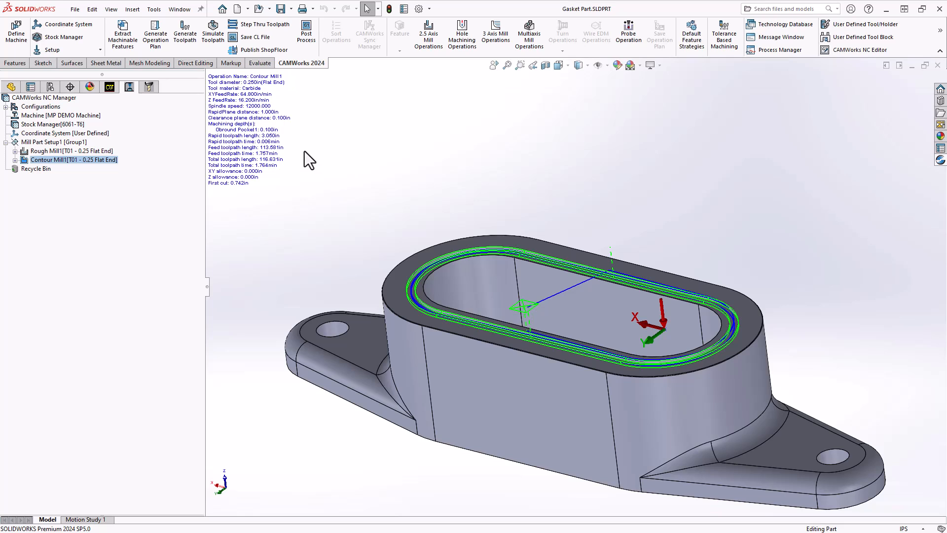
{"action": "mouse_move", "coordinate": [355, 164]}
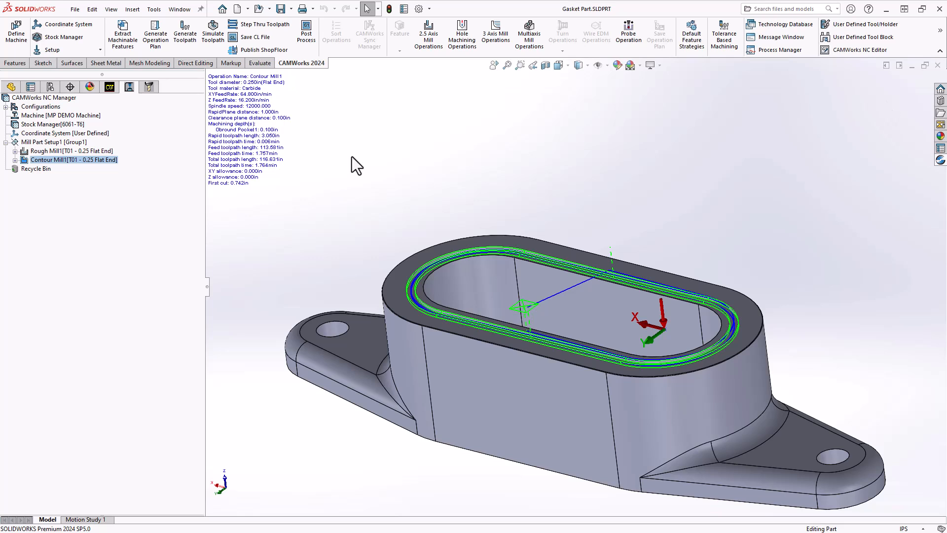